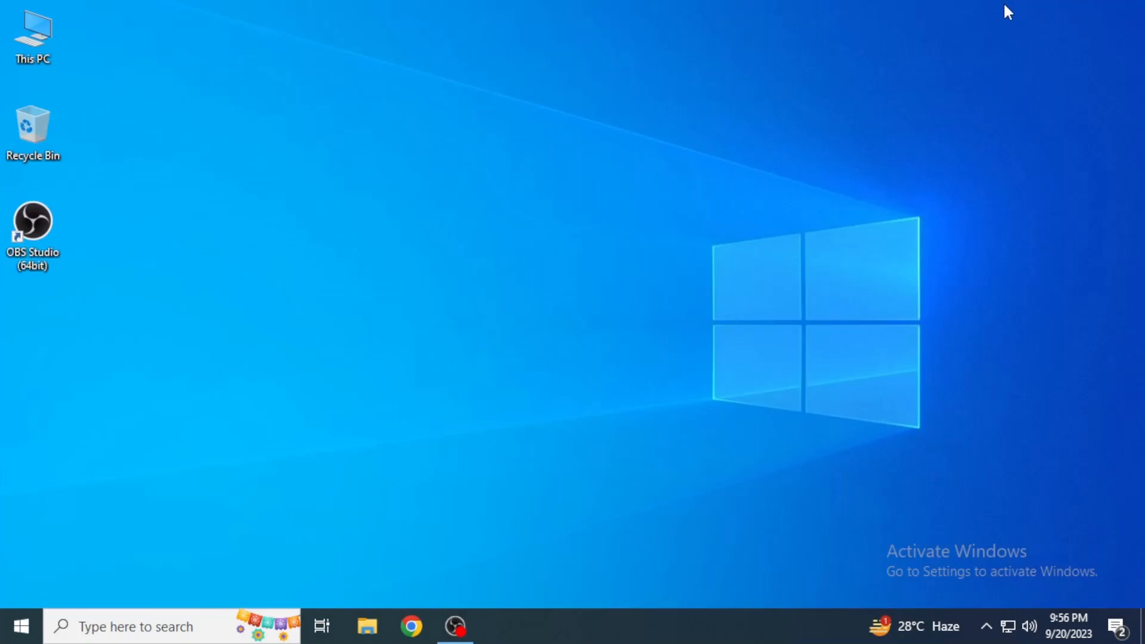
mouse_move(590, 155)
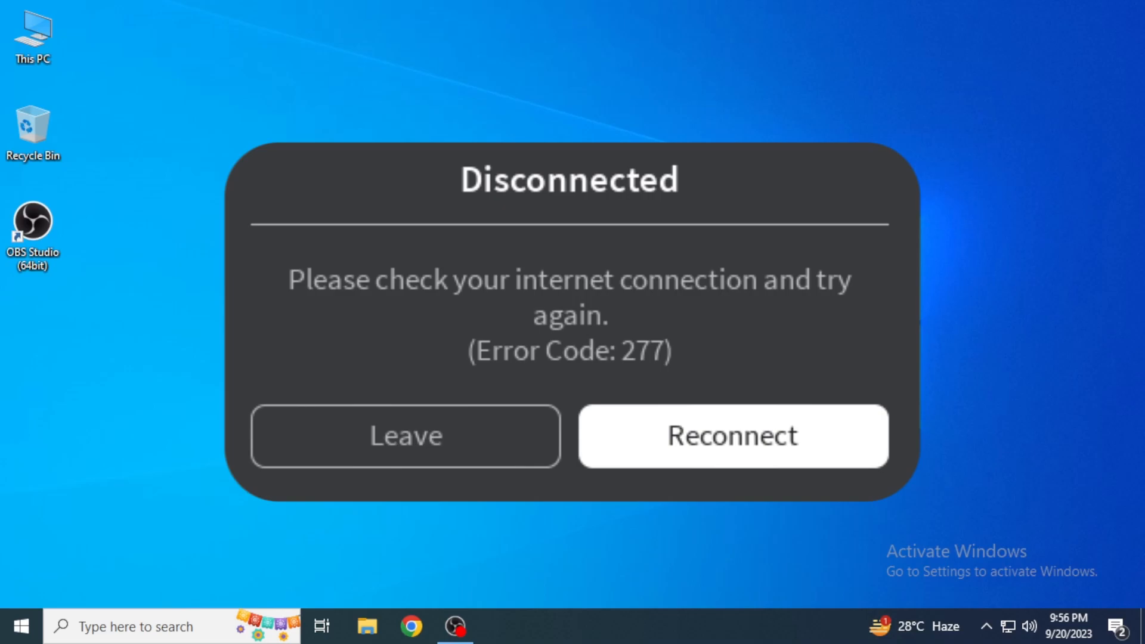
Dismiss the Roblox disconnect error and search Windows for 'remove' to find Add or remove programs.
click(405, 435)
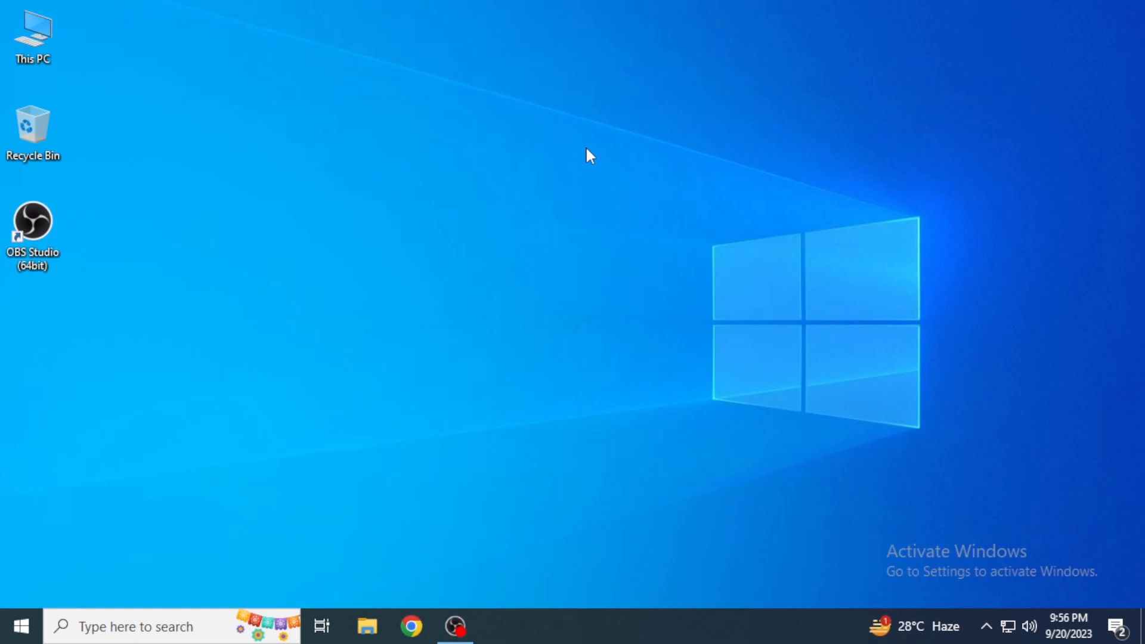
mouse_move(481, 276)
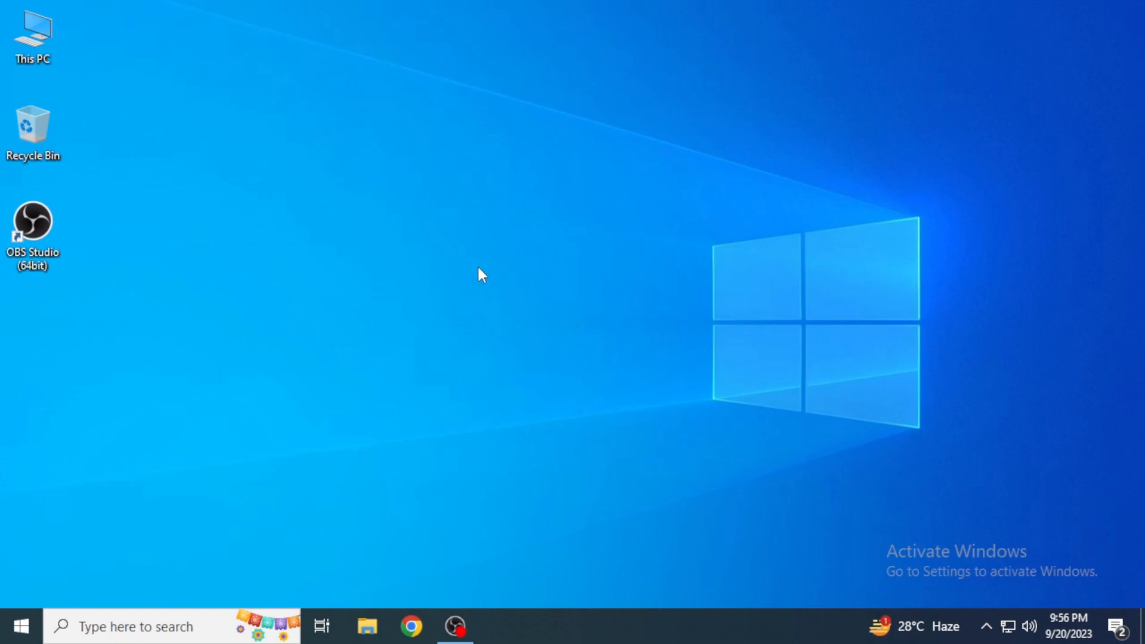
mouse_move(408, 406)
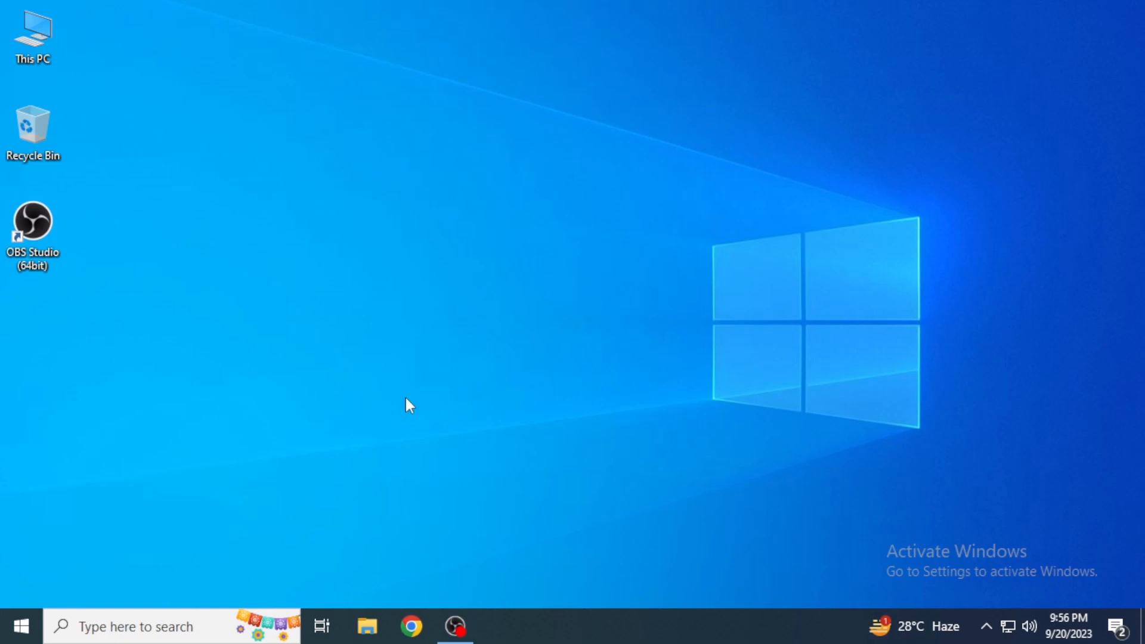
mouse_move(414, 351)
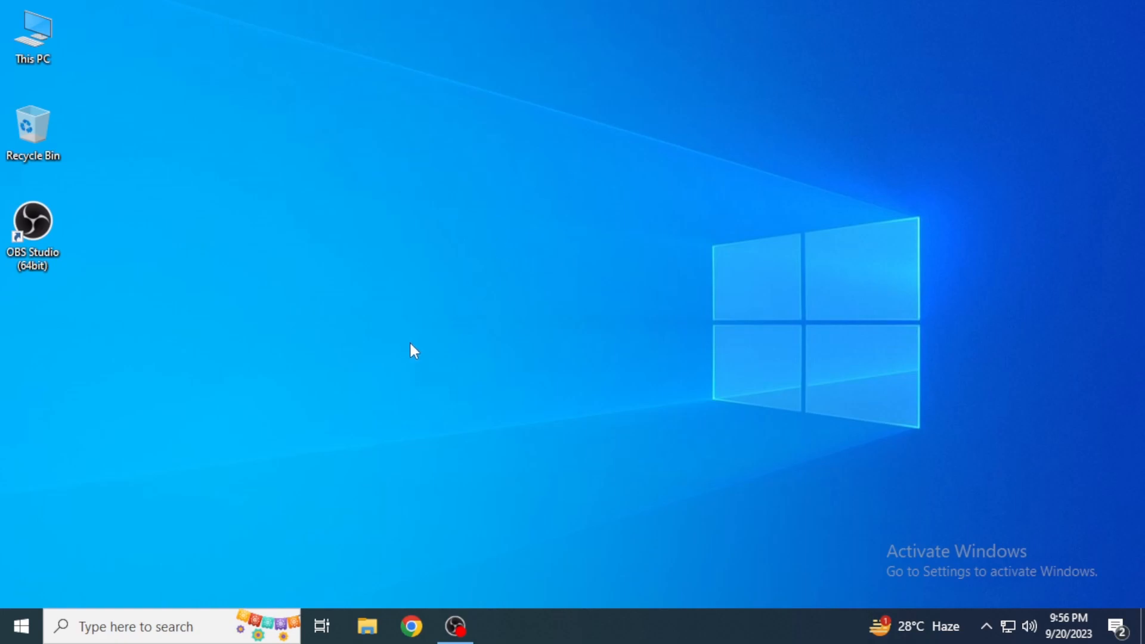
click(138, 626)
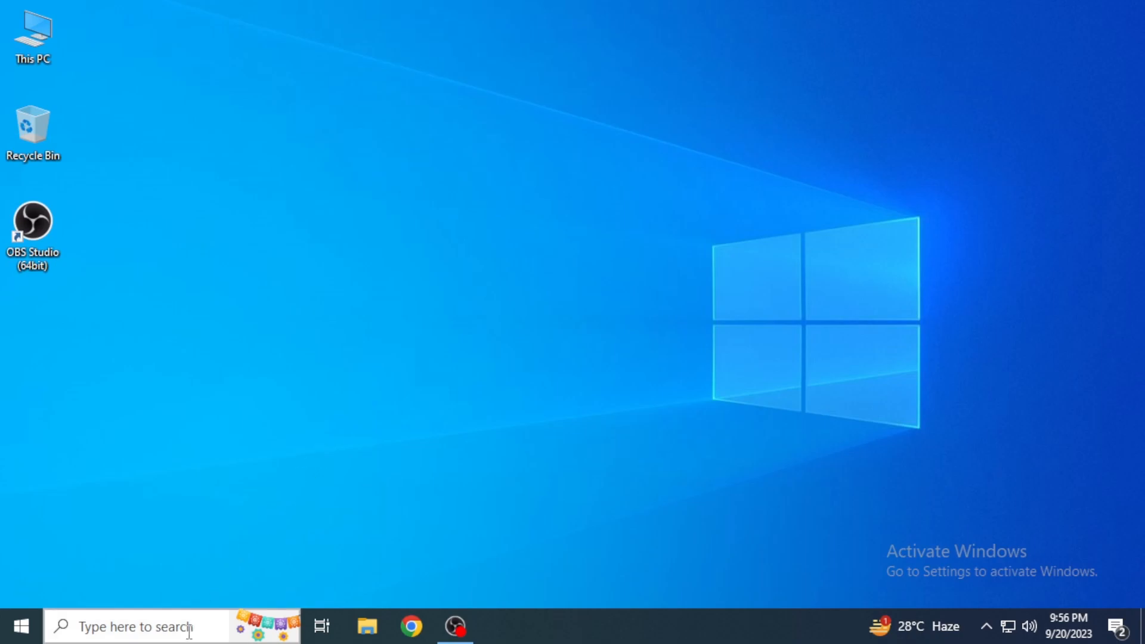
text(remove)
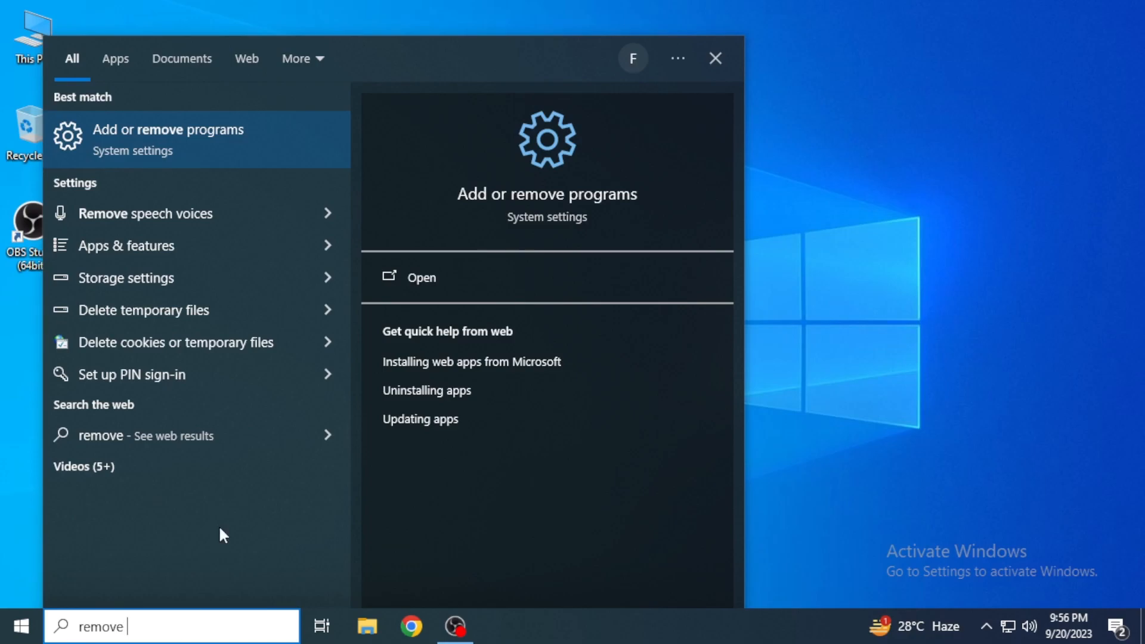
mouse_move(305, 158)
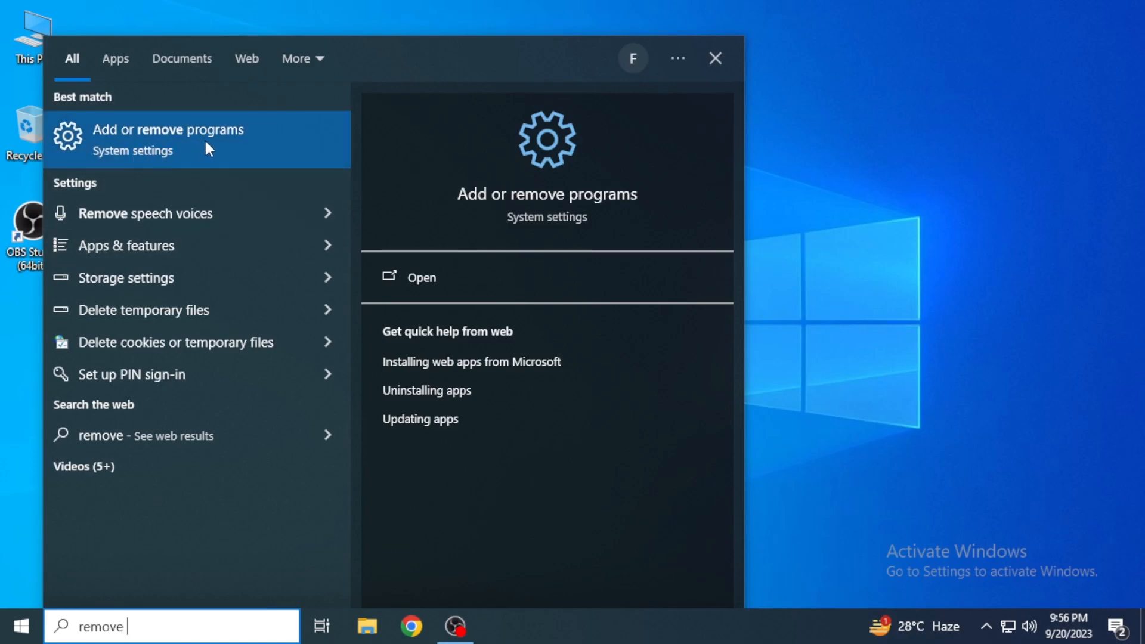
mouse_move(265, 158)
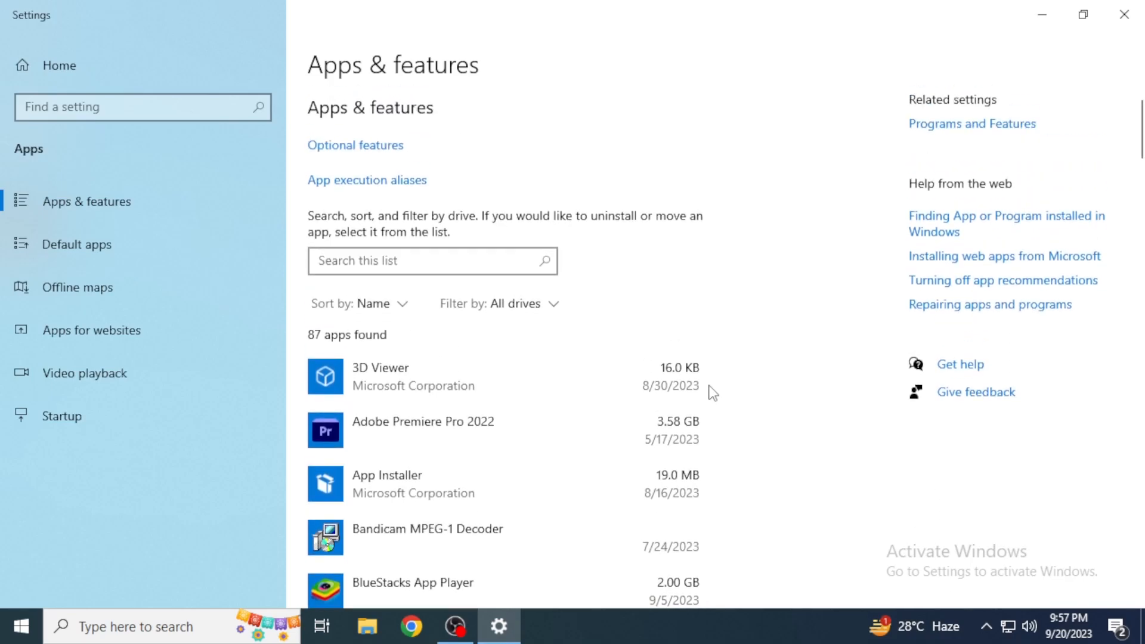
Filter Apps & features by 'robl' to find Roblox, then close Settings.
click(432, 261)
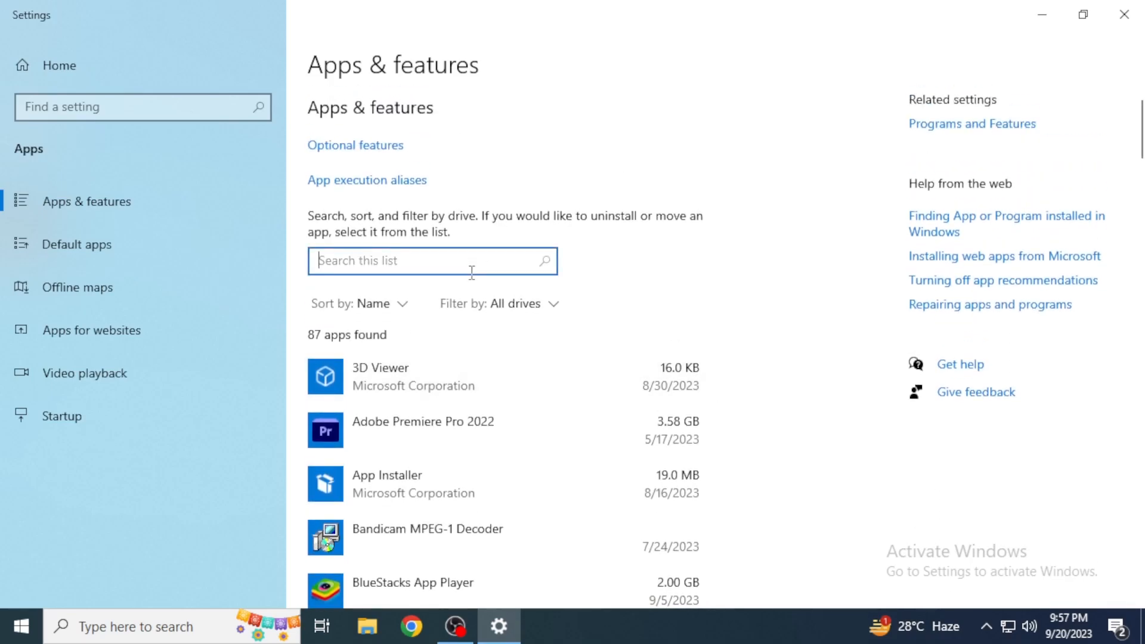
text(robl)
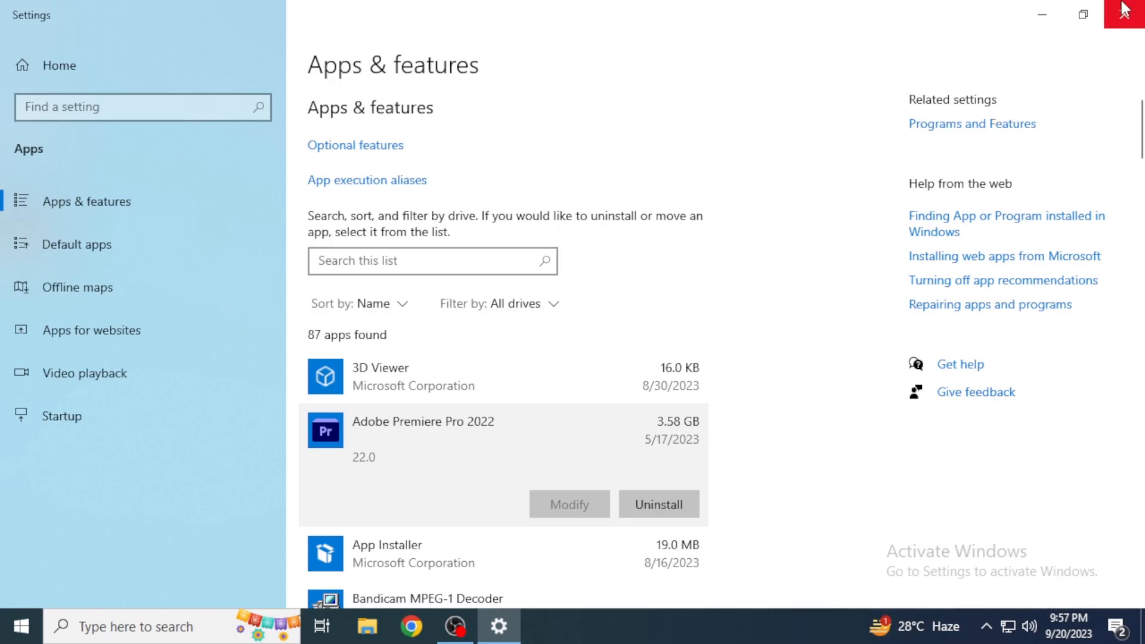
click(1127, 13)
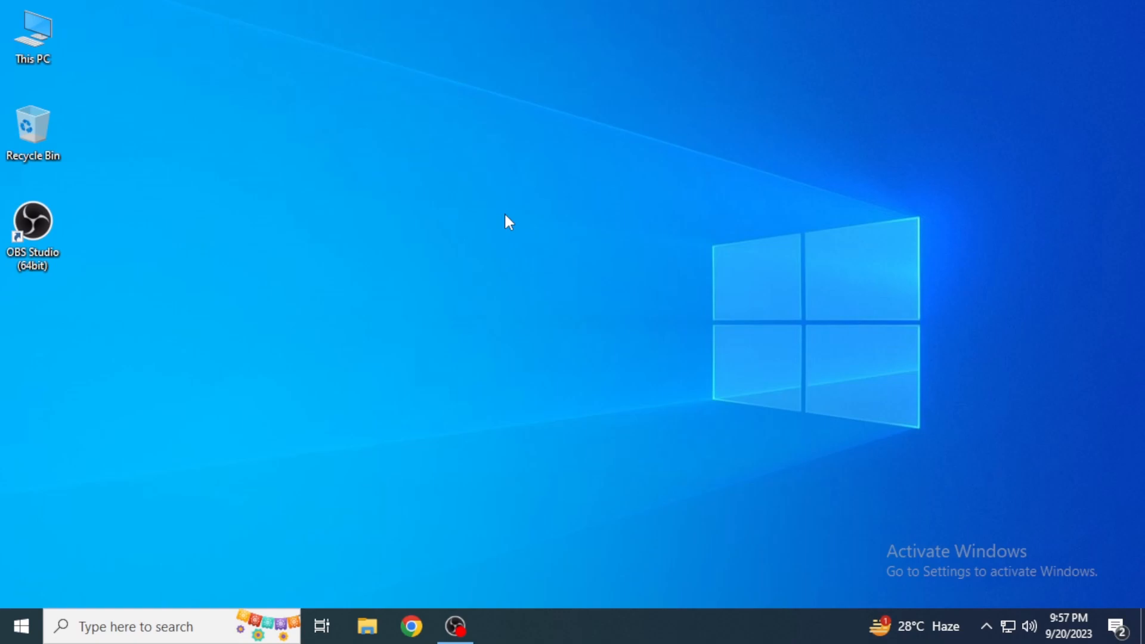
mouse_move(1012, 626)
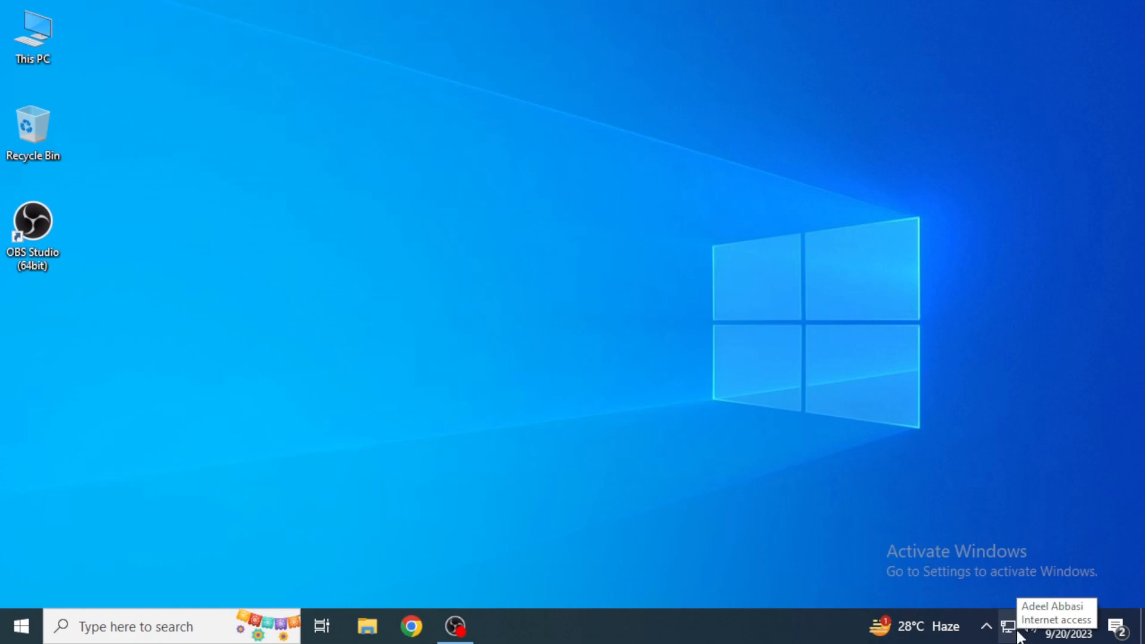
Open Network & Internet settings from the system tray network icon.
click(1009, 626)
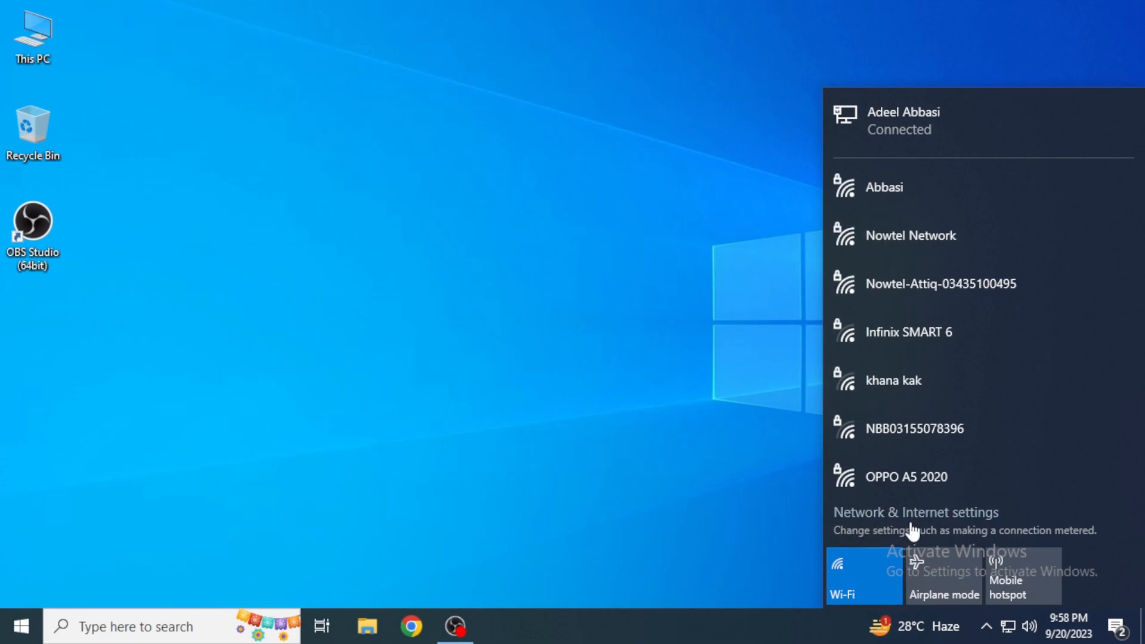
click(915, 512)
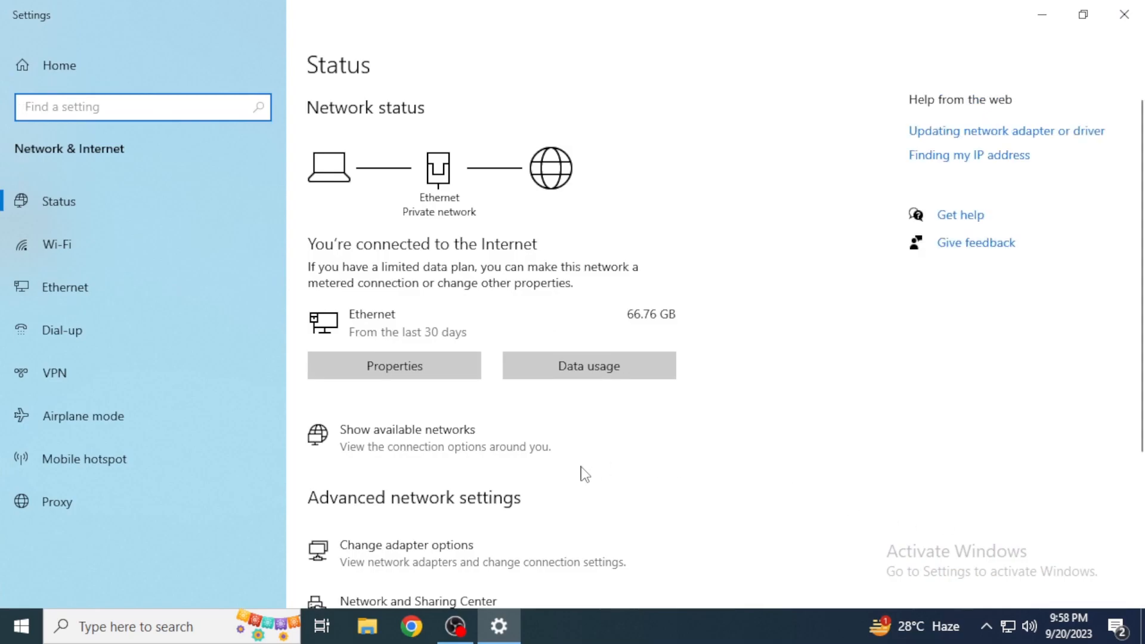
Open Change adapter options and bring up the Ethernet connection's context menu.
scroll(down, 3)
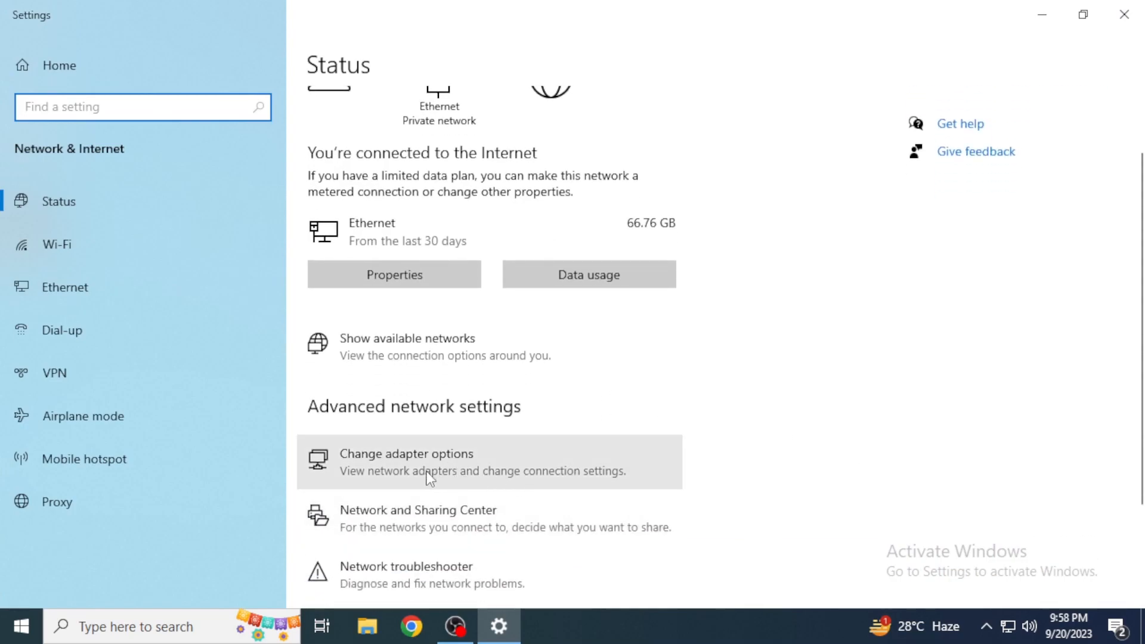
click(406, 453)
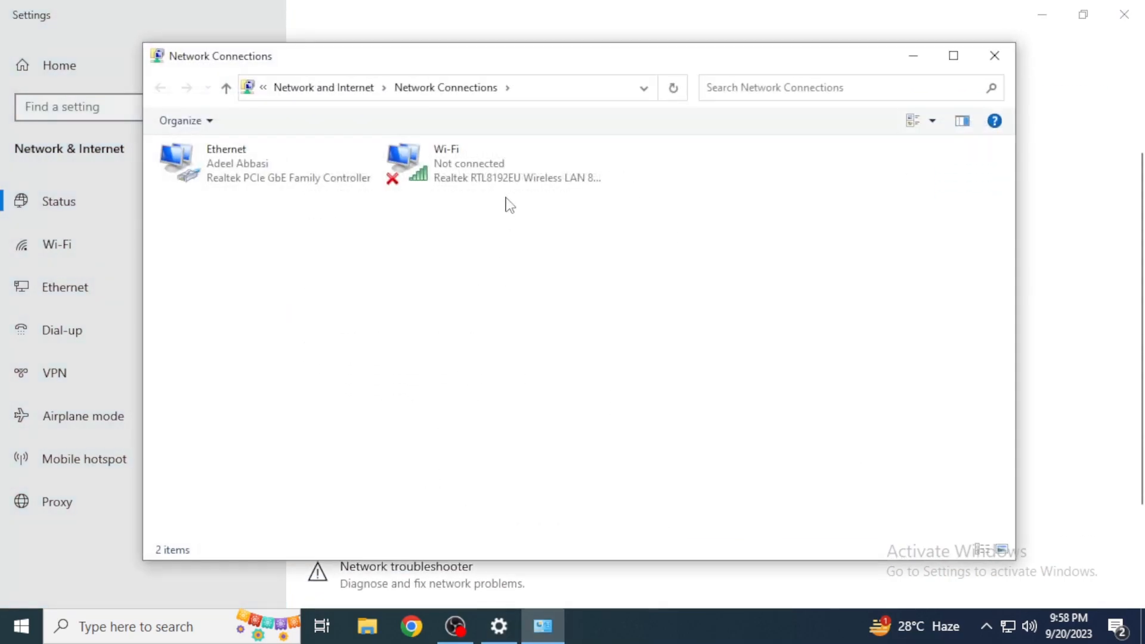
mouse_move(445, 267)
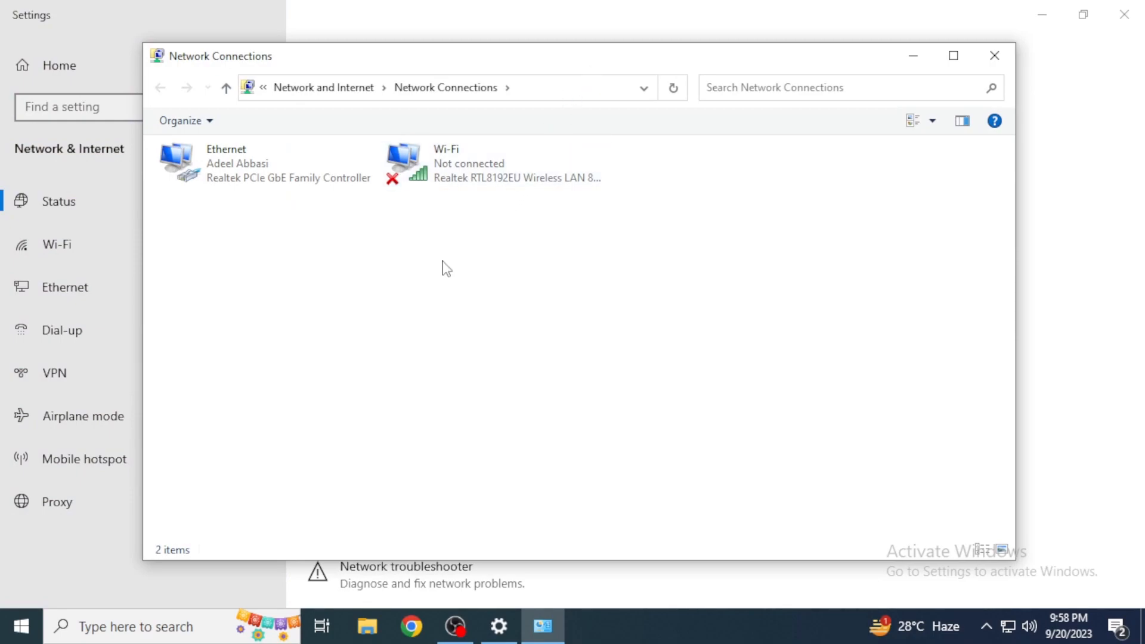
mouse_move(408, 238)
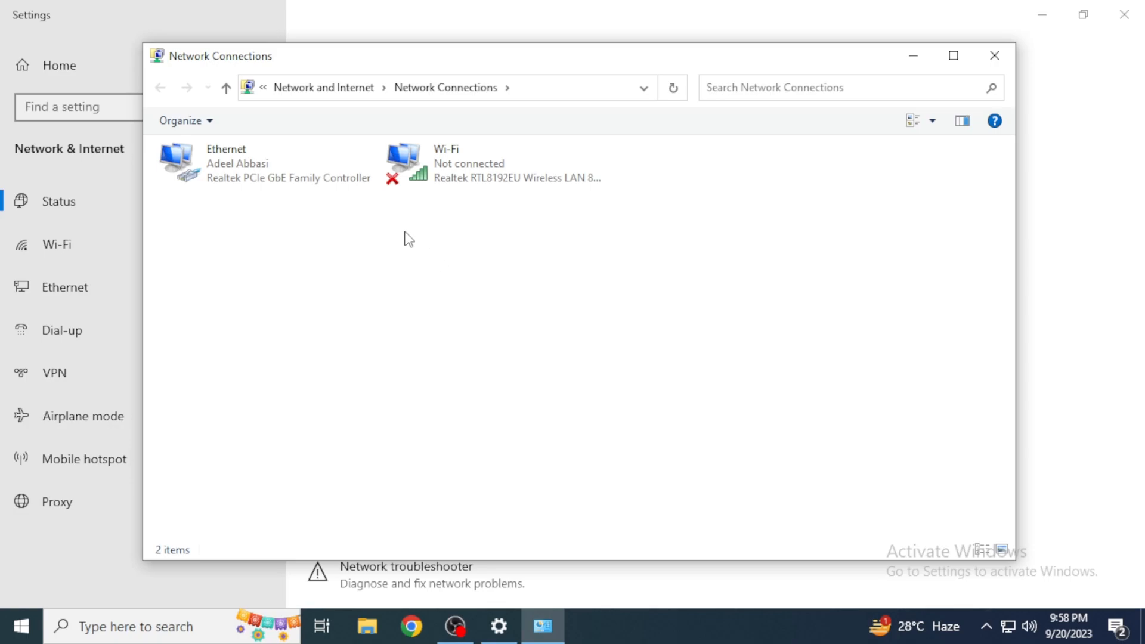
click(255, 163)
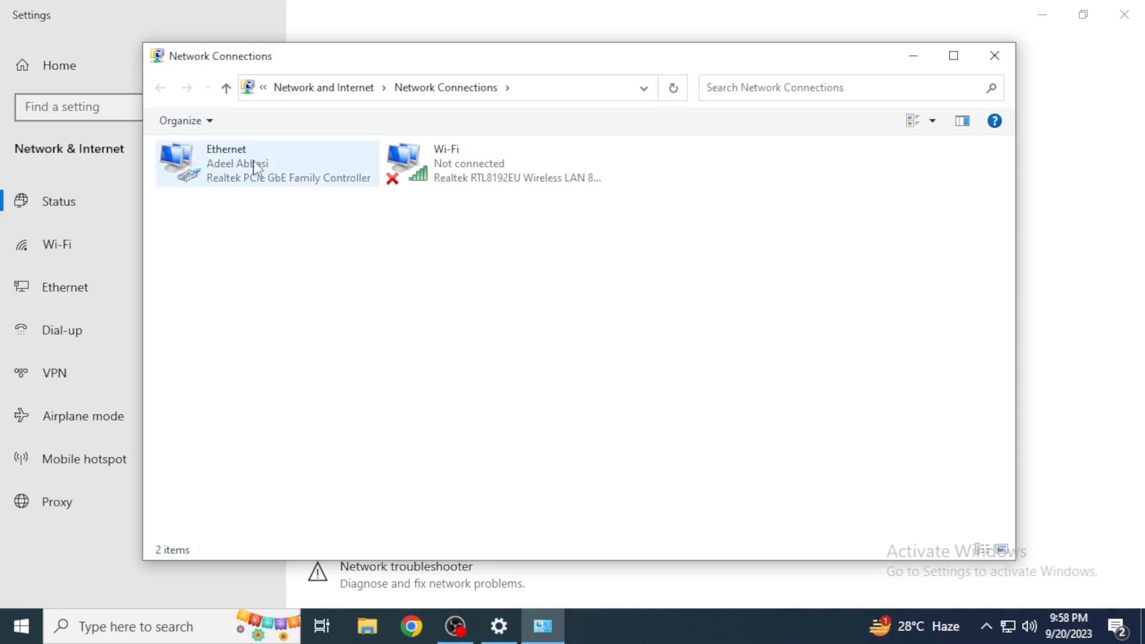
mouse_move(252, 161)
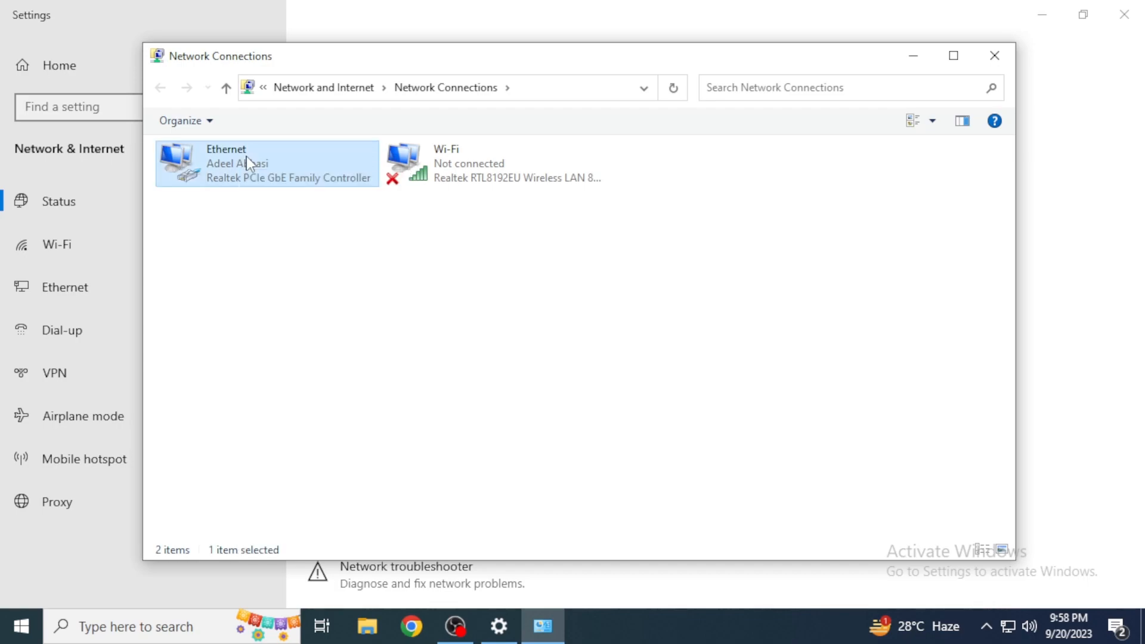
right_click(248, 163)
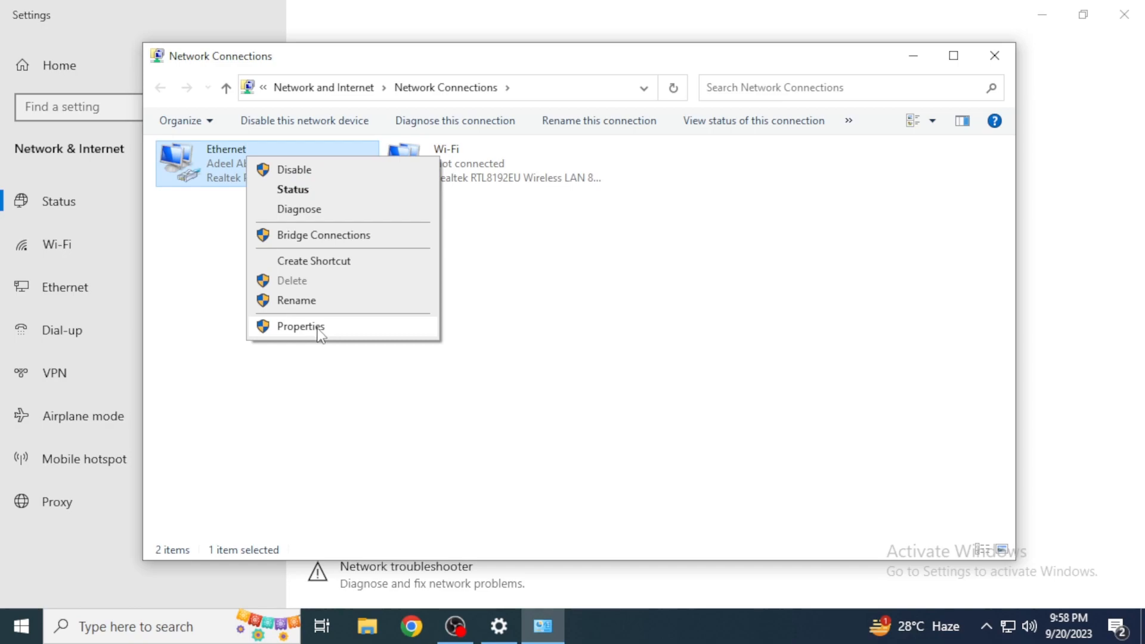
Open the Ethernet connection's Properties dialog.
click(301, 325)
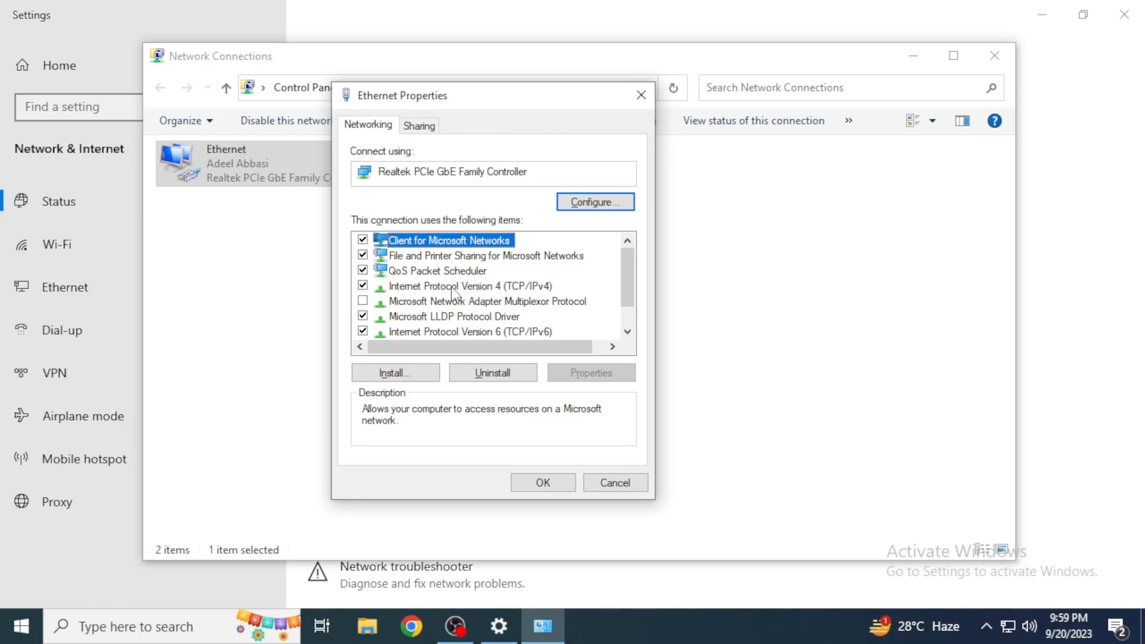
mouse_move(451, 295)
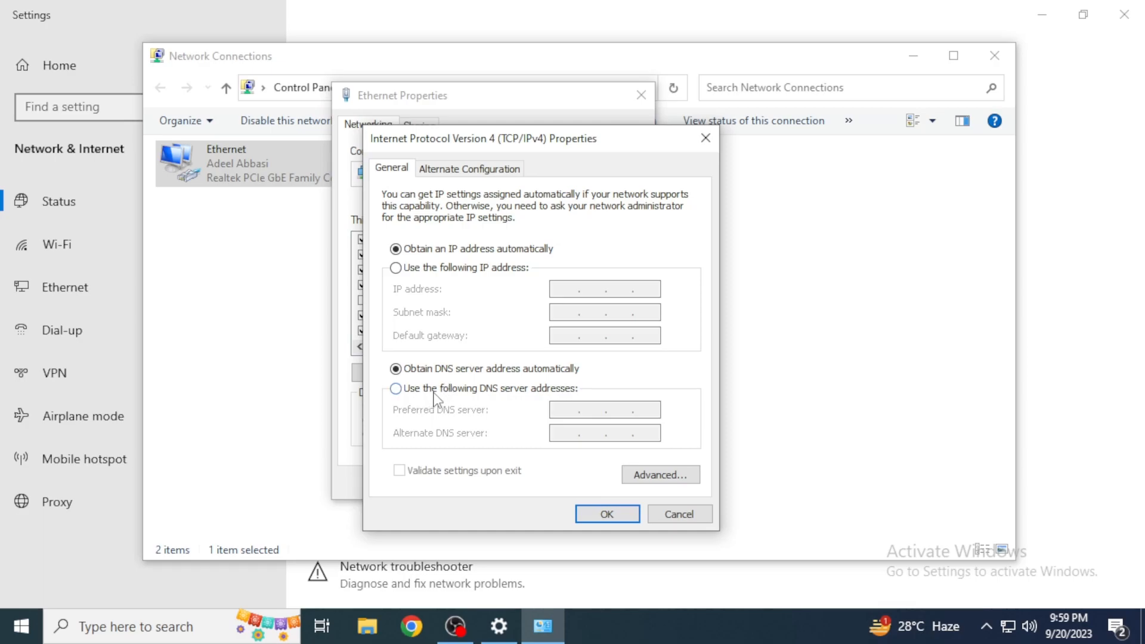
Set manual DNS servers 8.8.8.8 and 8.8.4.4 in the IPv4 settings and confirm.
click(396, 387)
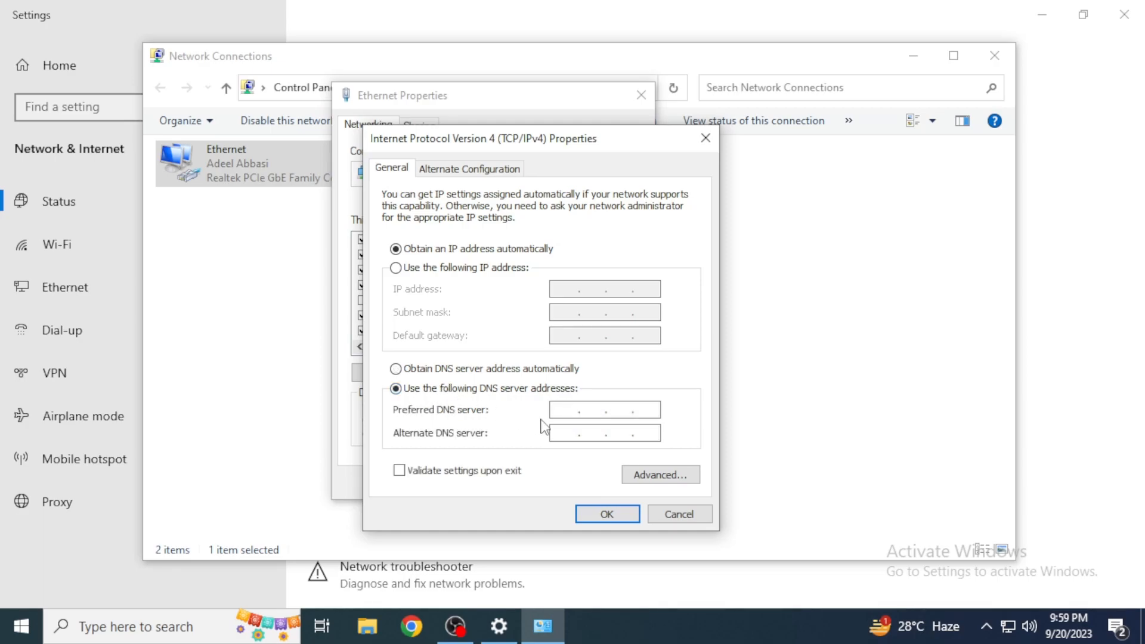
text(8.8.8.)
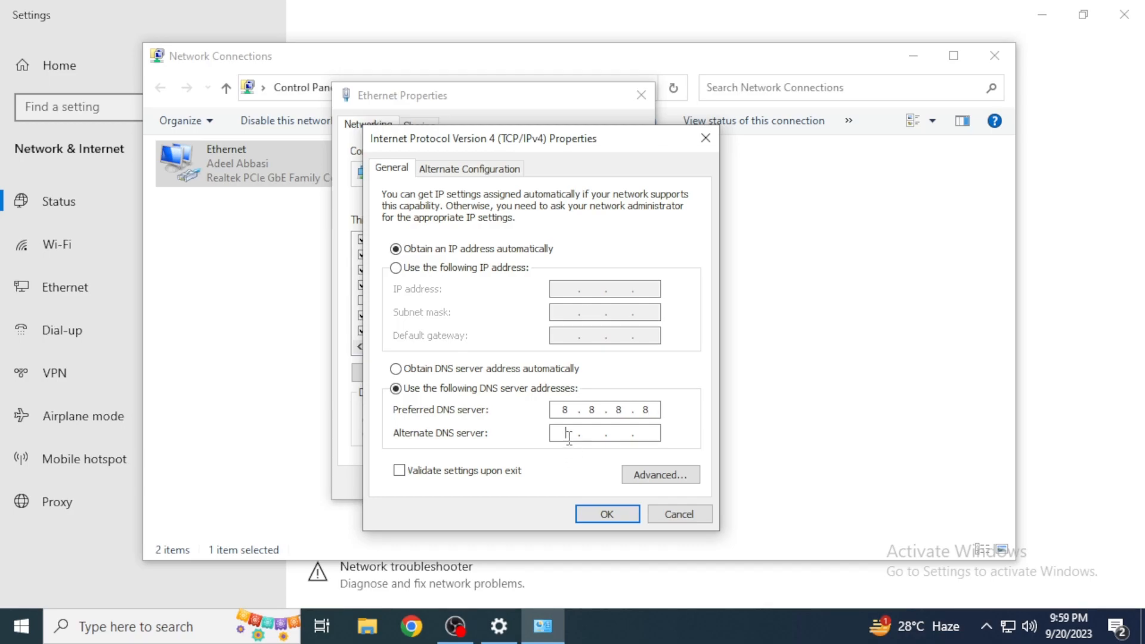
text(8.8.4.)
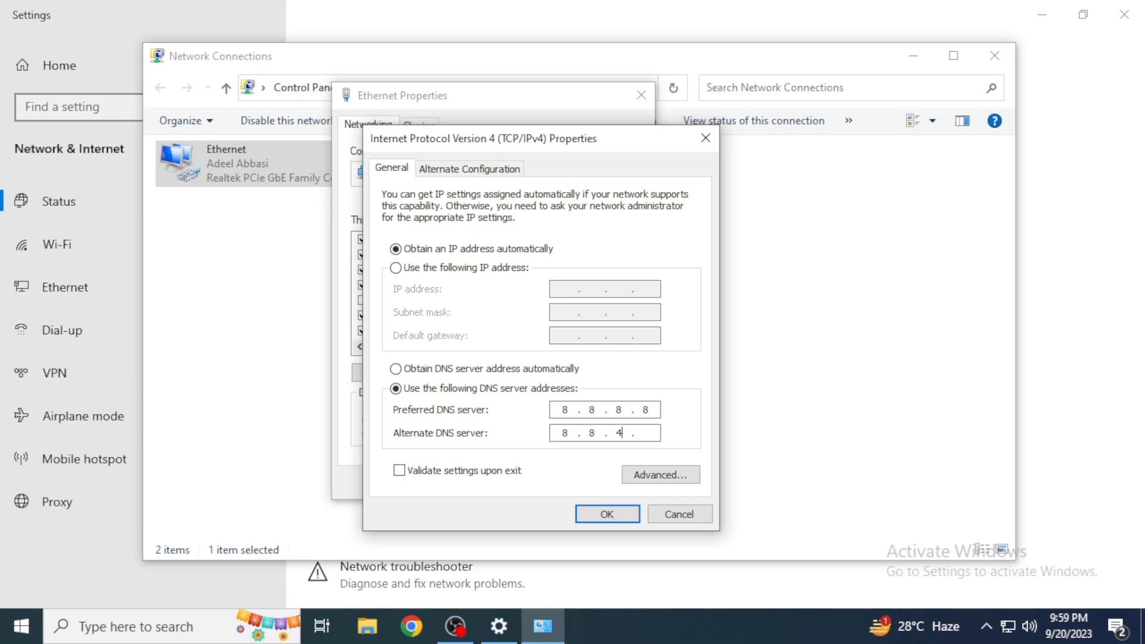
text(4)
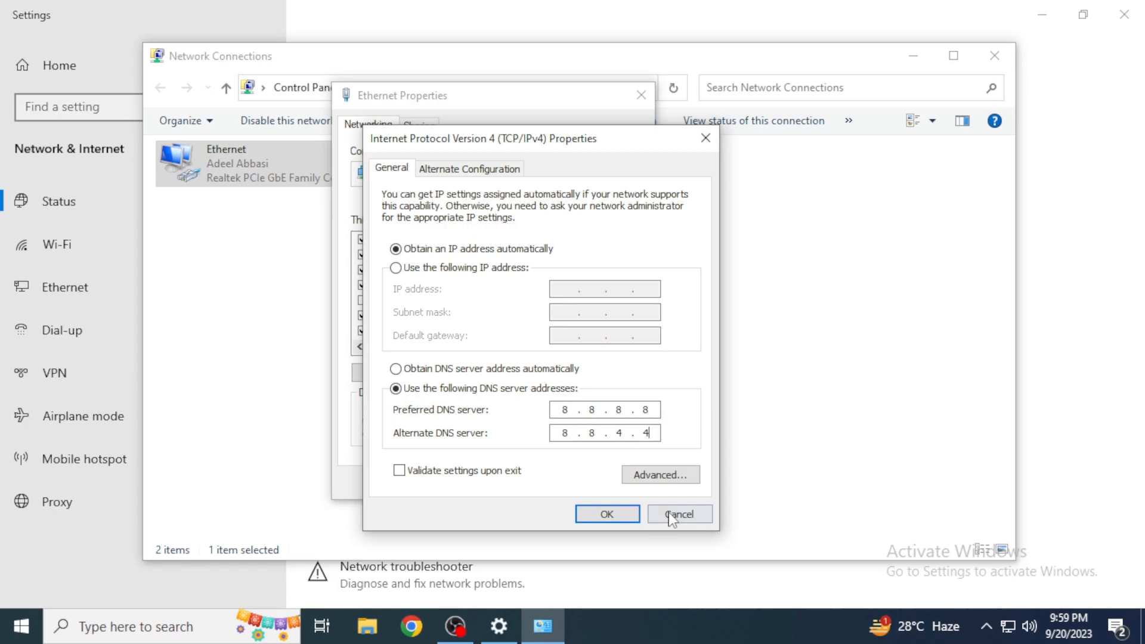
click(678, 513)
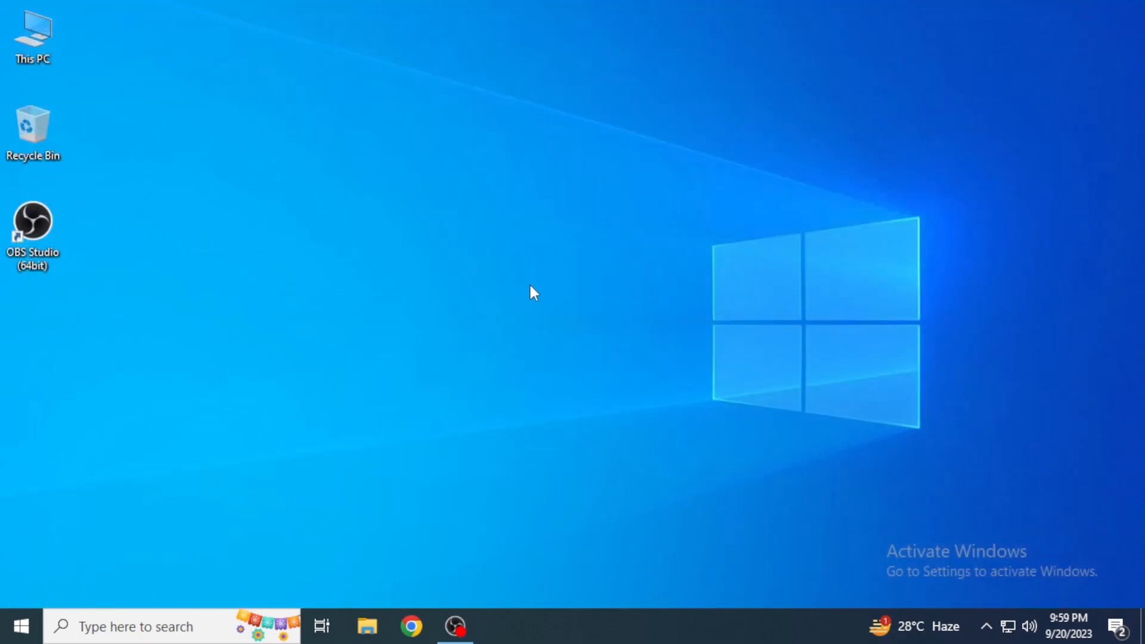
mouse_move(652, 244)
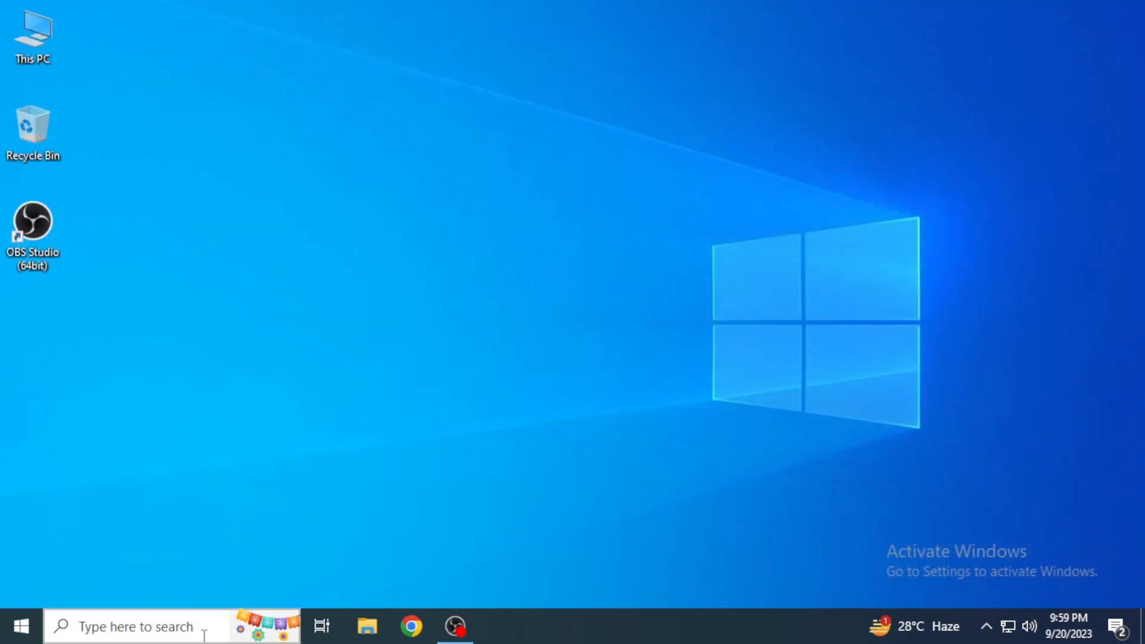
Search for 'cmd' and launch Command Prompt as administrator.
click(135, 626)
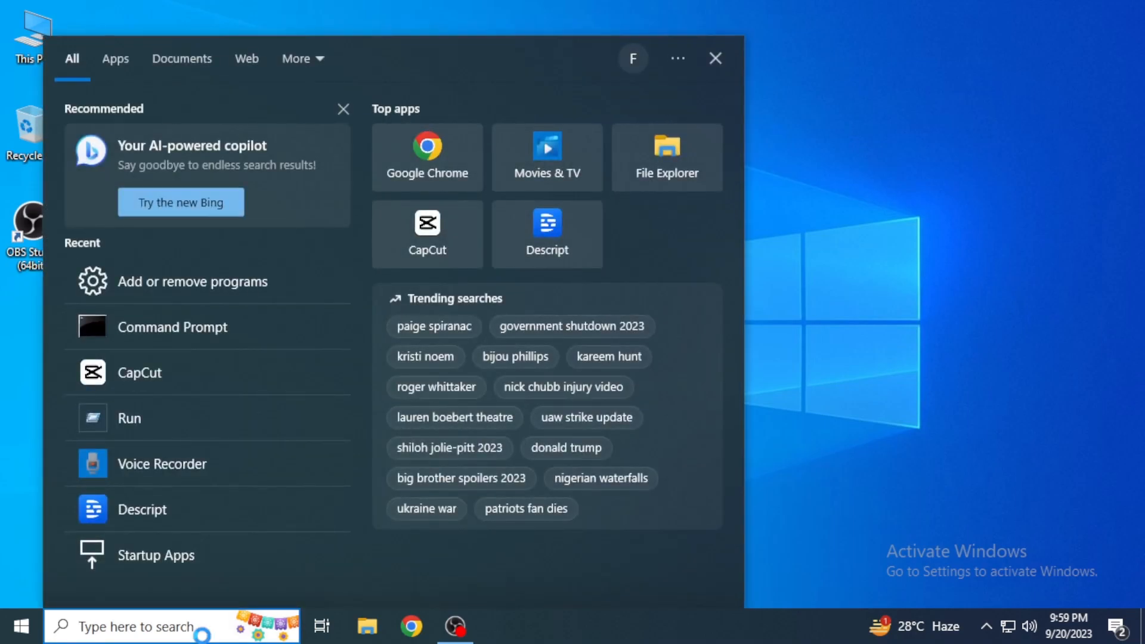
text(cmd)
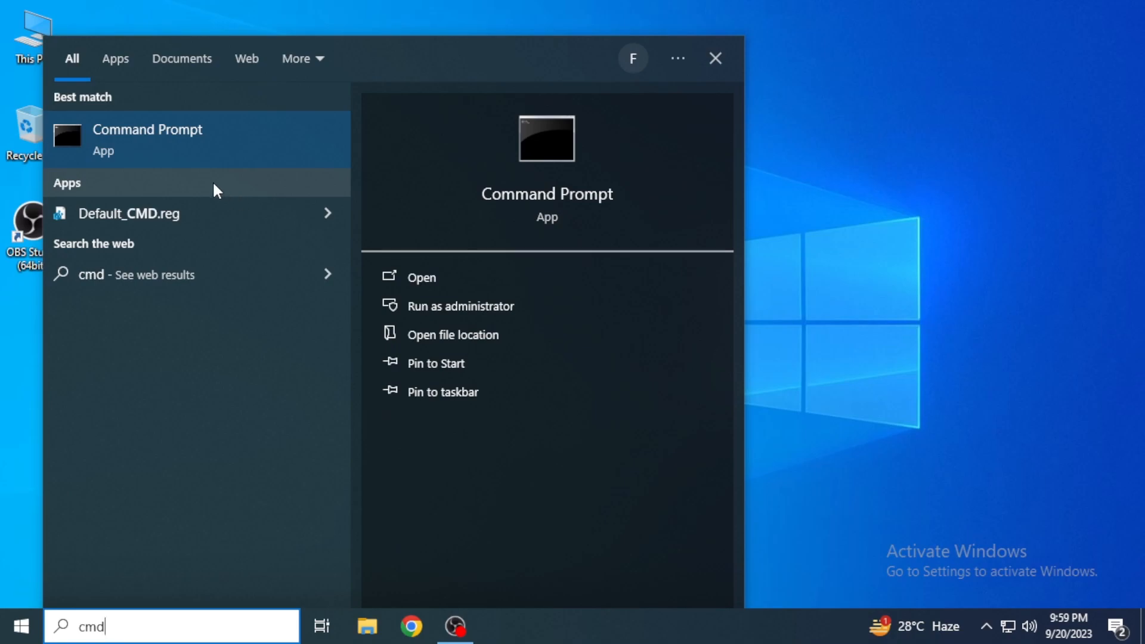
mouse_move(256, 146)
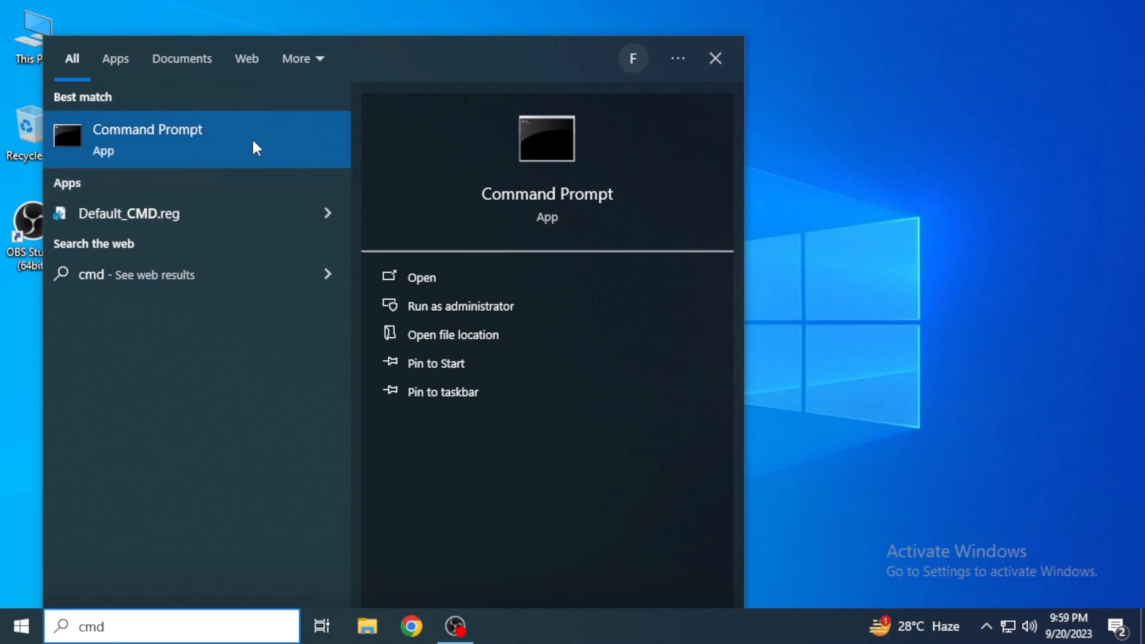
right_click(148, 138)
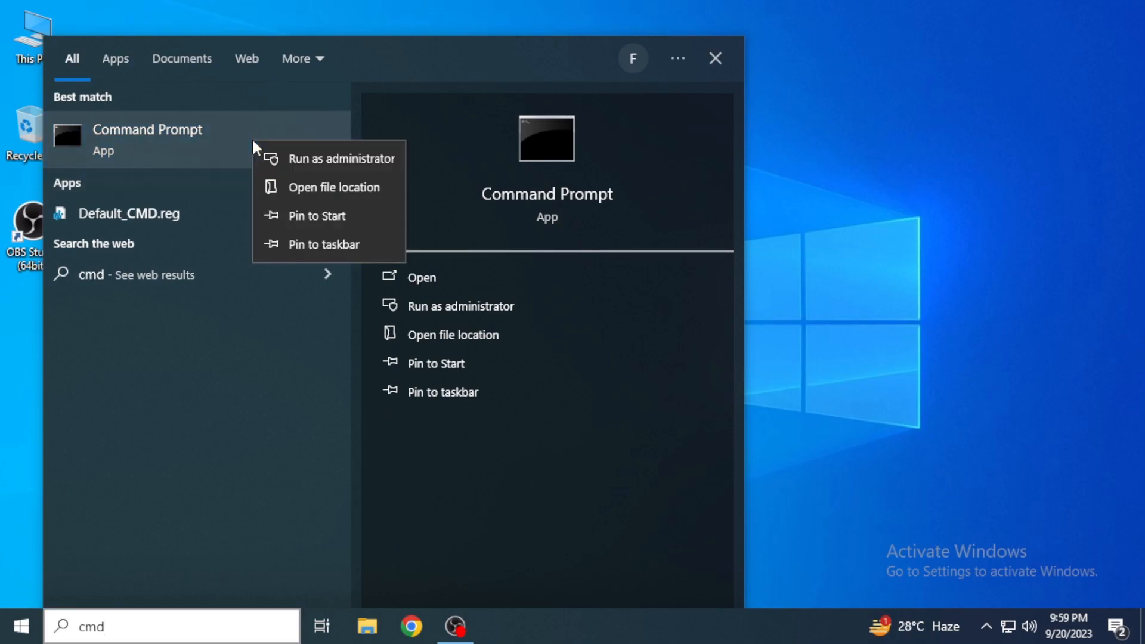
mouse_move(313, 169)
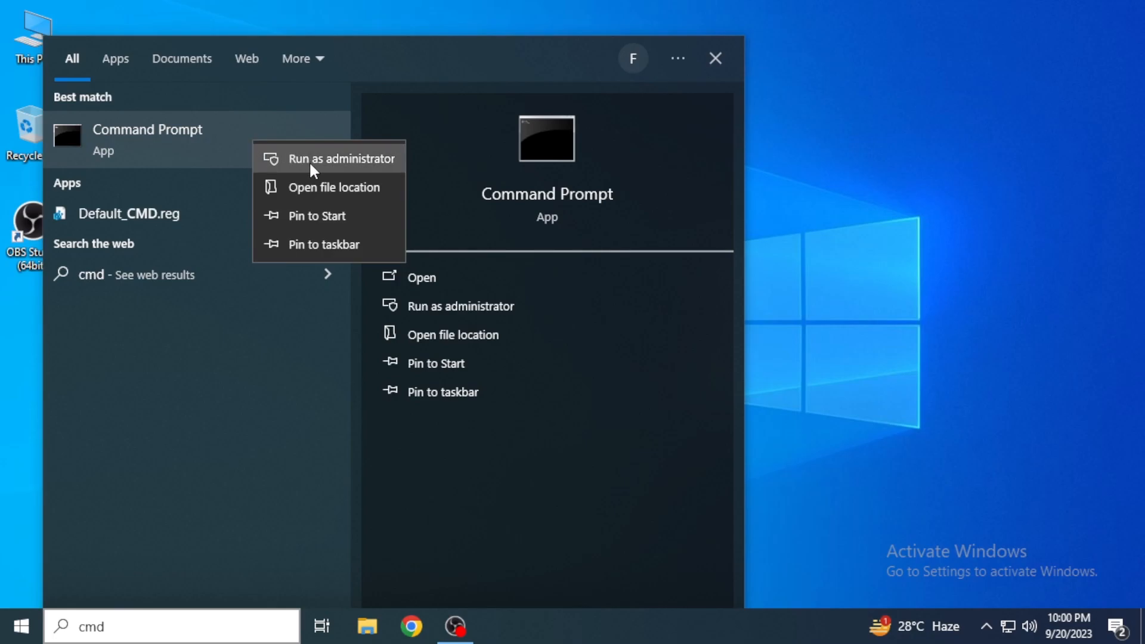
click(343, 157)
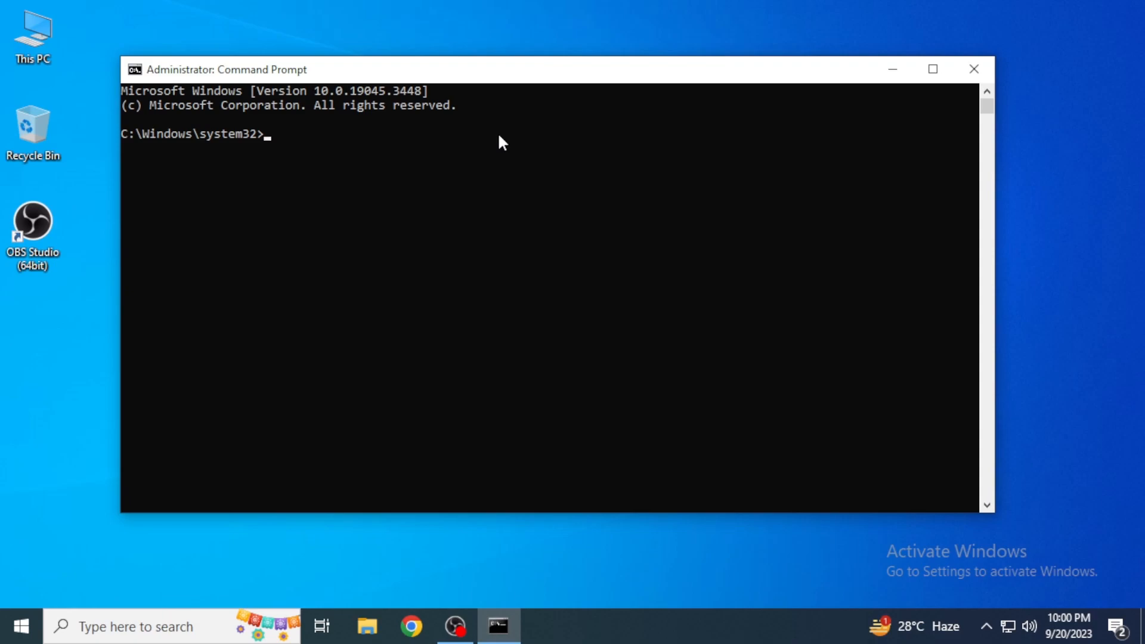
Run ipconfig /flushdns to clear the DNS resolver cache.
text(ipco)
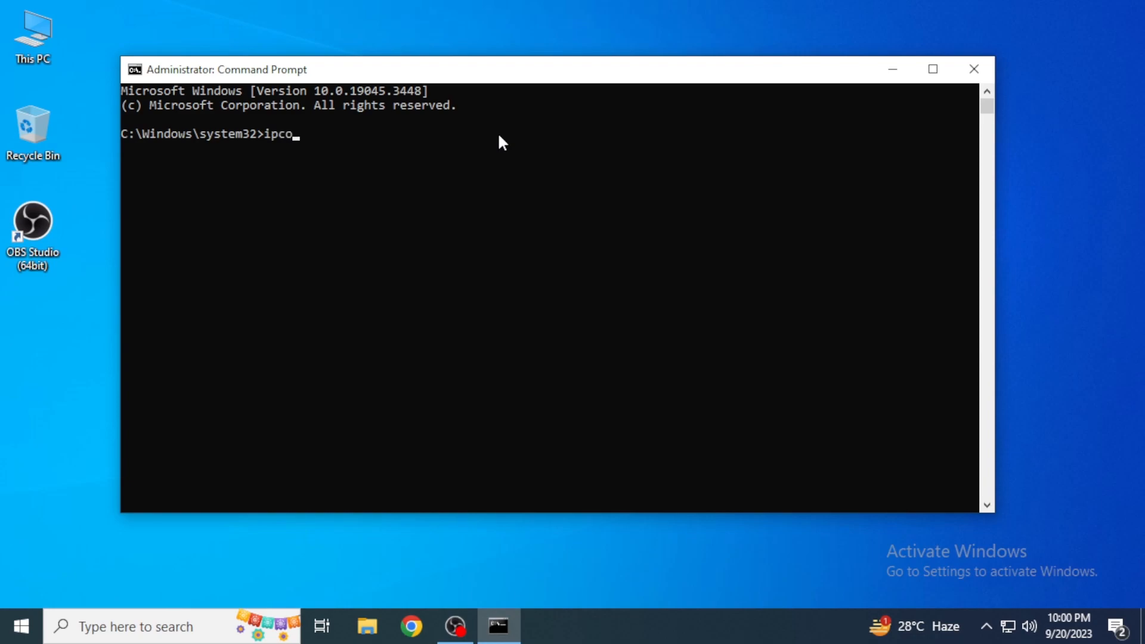
text(nfi)
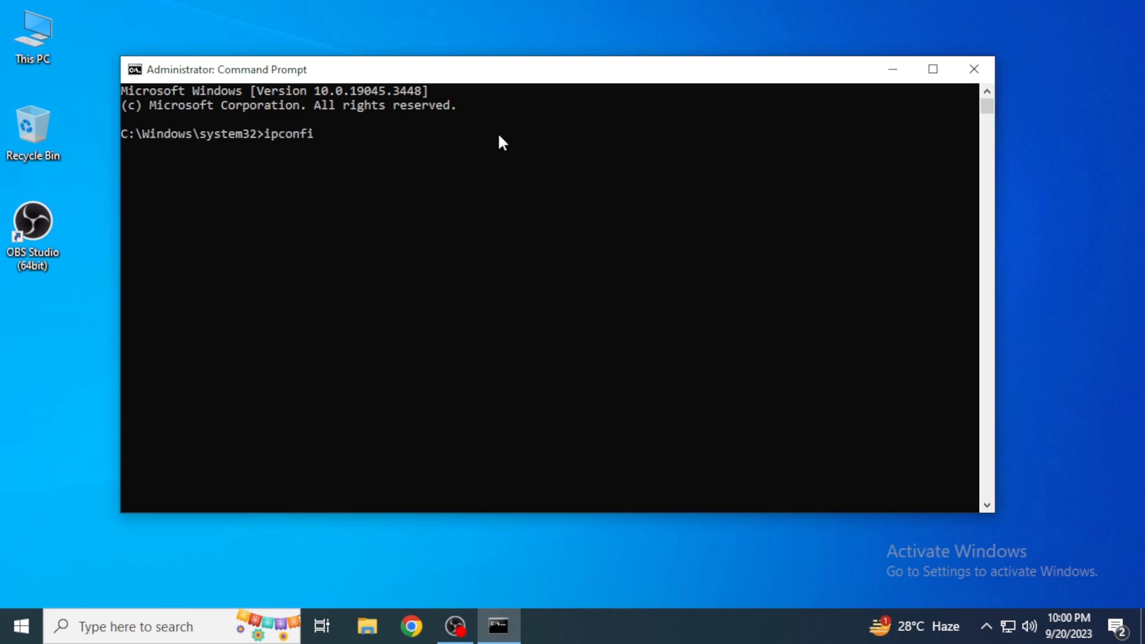
text(g)
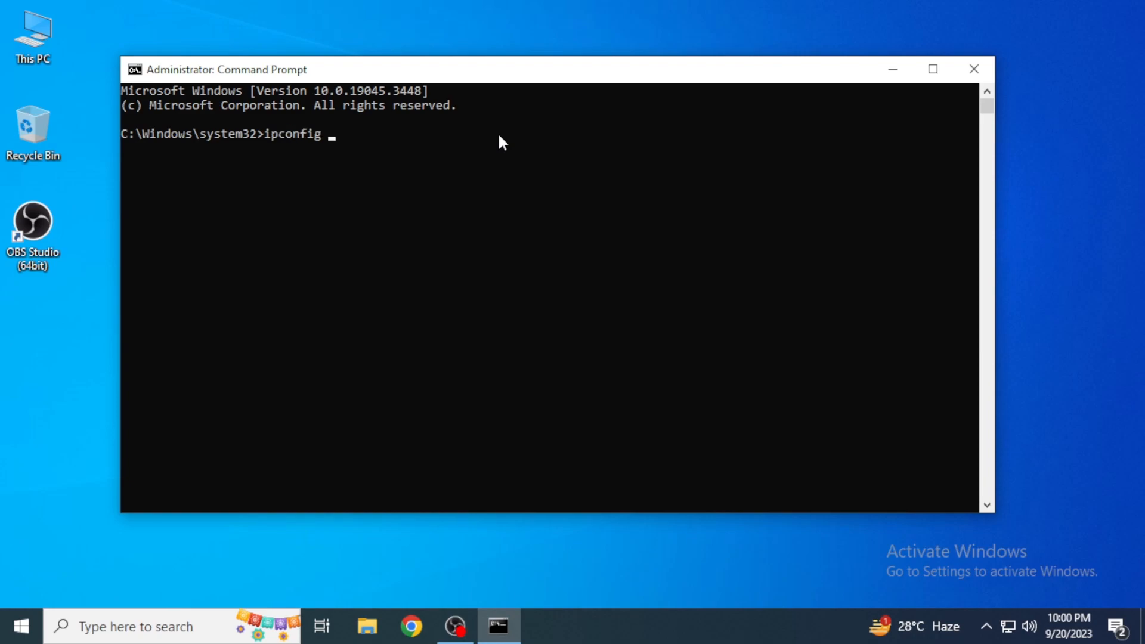
text(/flus)
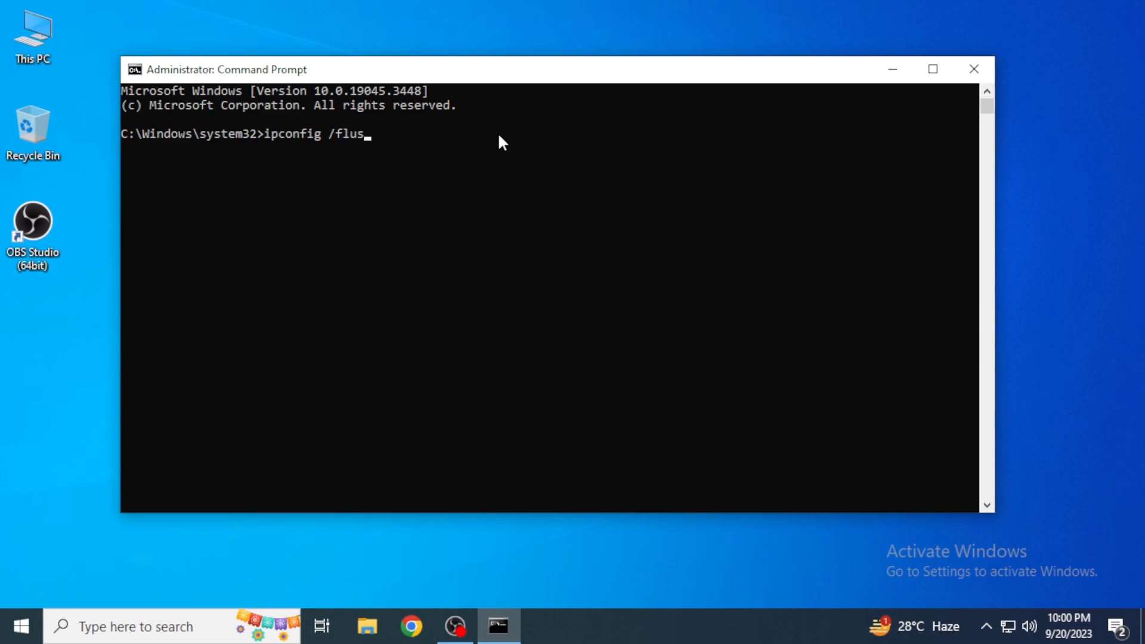
text(hdns)
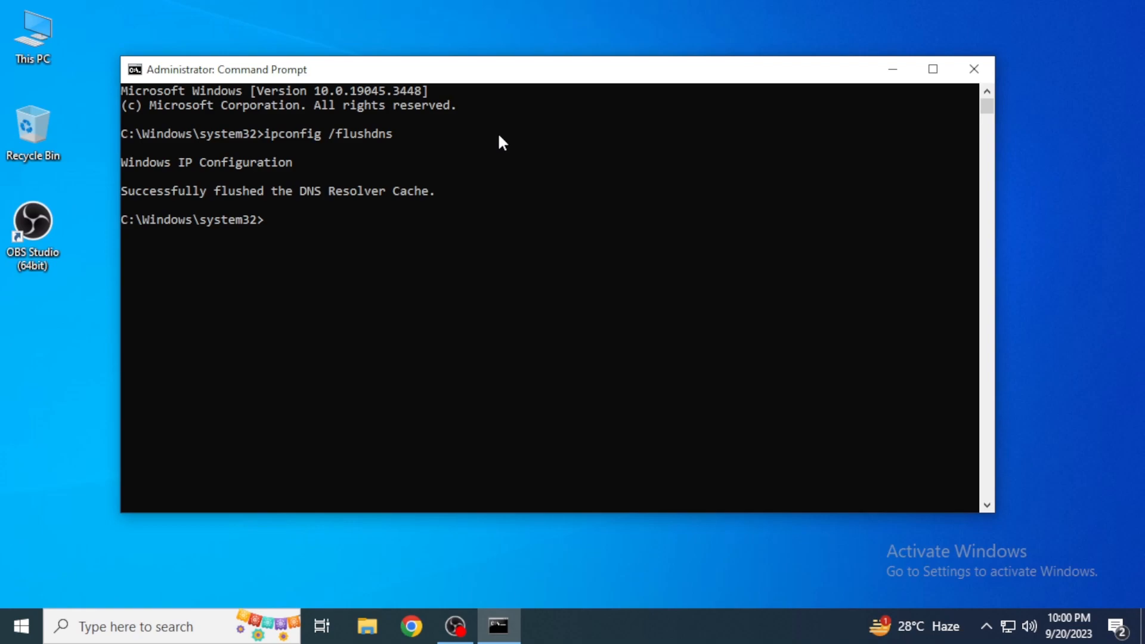
Run ipconfig /release to release the adapters' IP addresses.
text(ipcon)
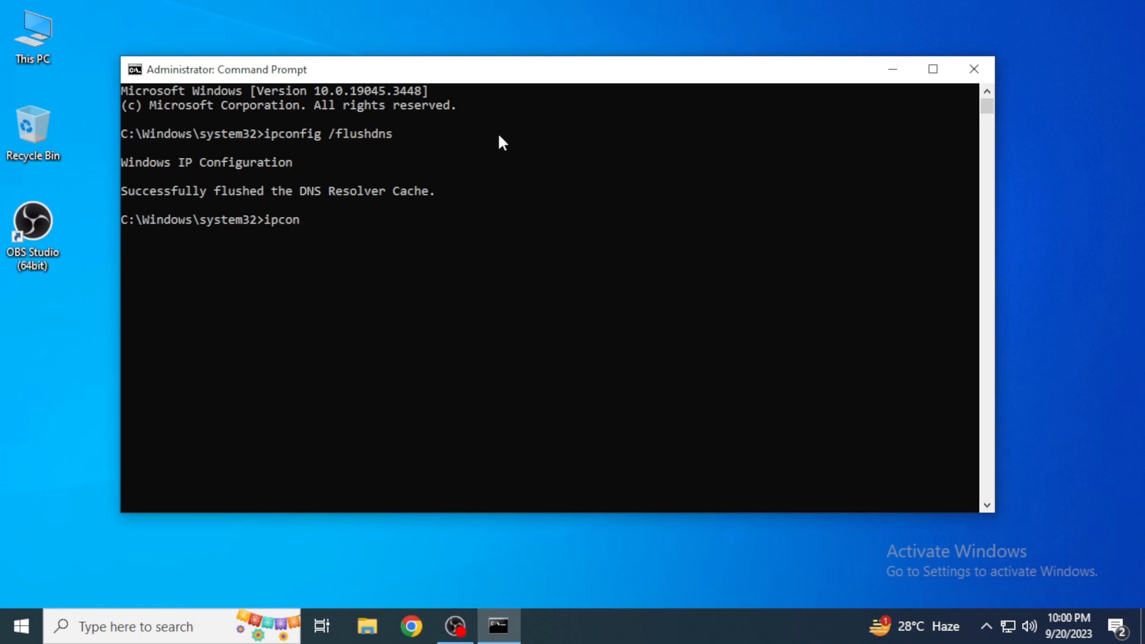
text(fig)
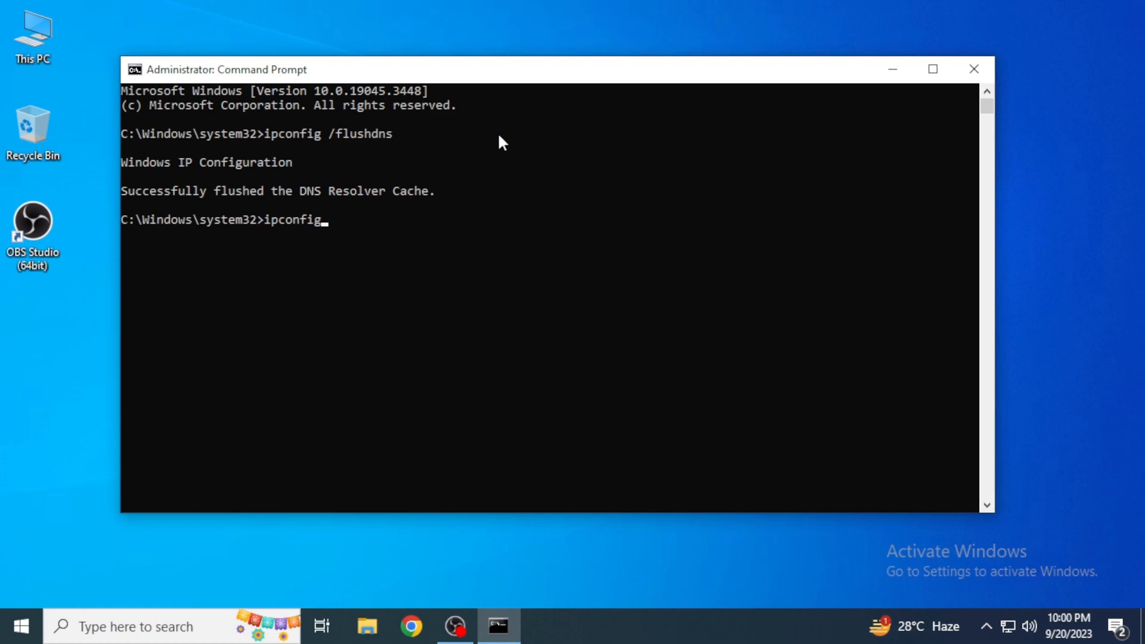
text(/rel)
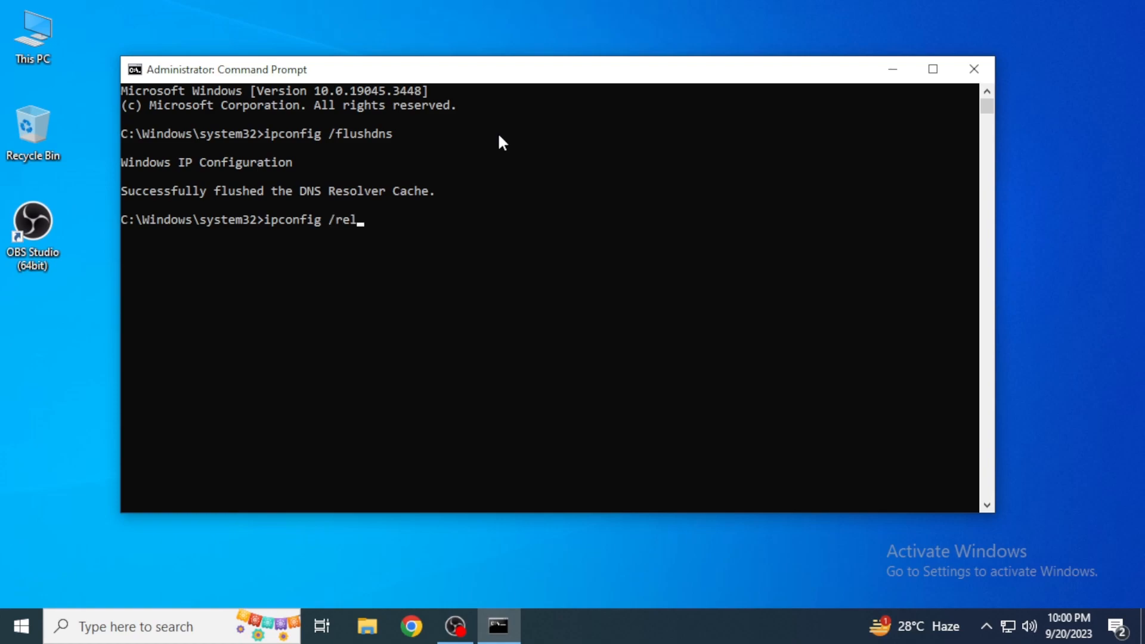
text(ease)
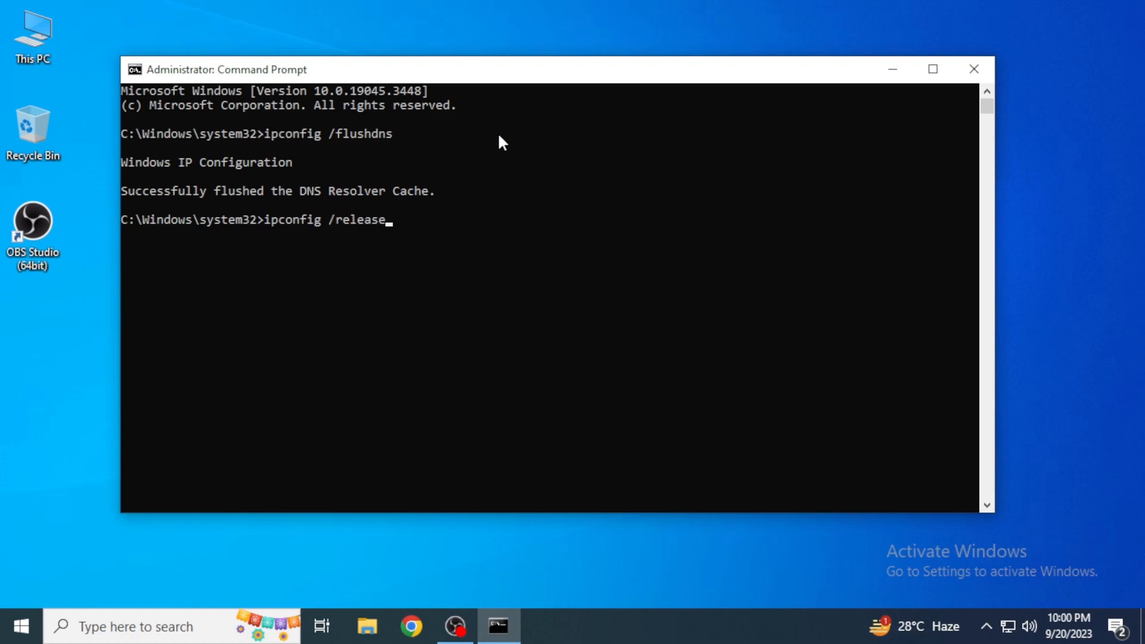
key(Enter)
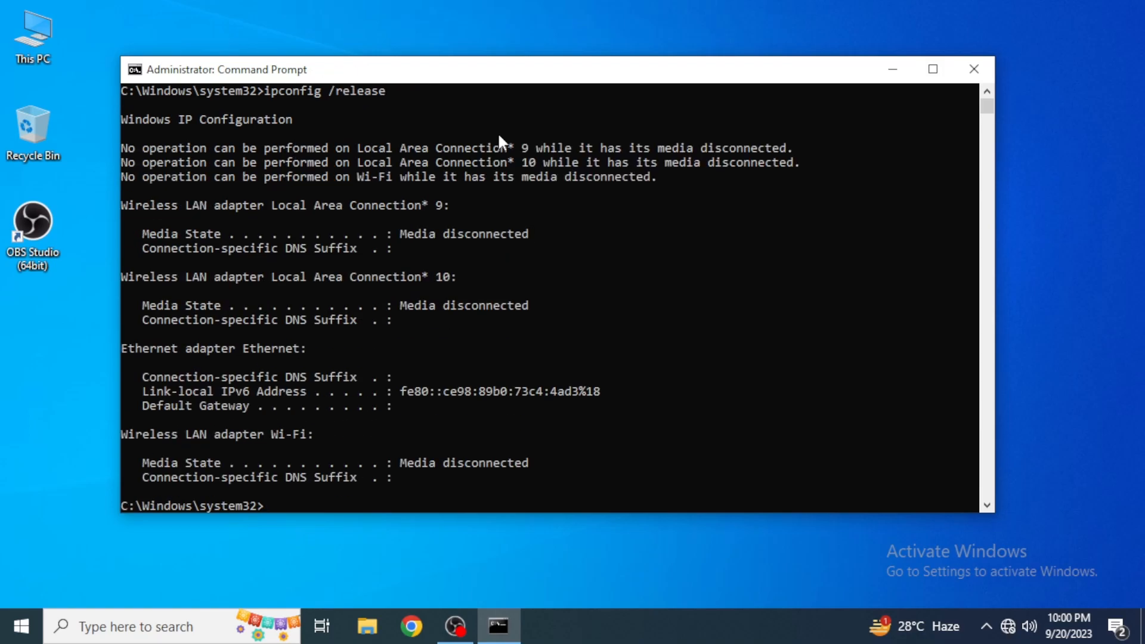
Run ipconfig /renew so Ethernet regains address 192.168.0.108, then begin a 'net' command.
scroll(down, 3)
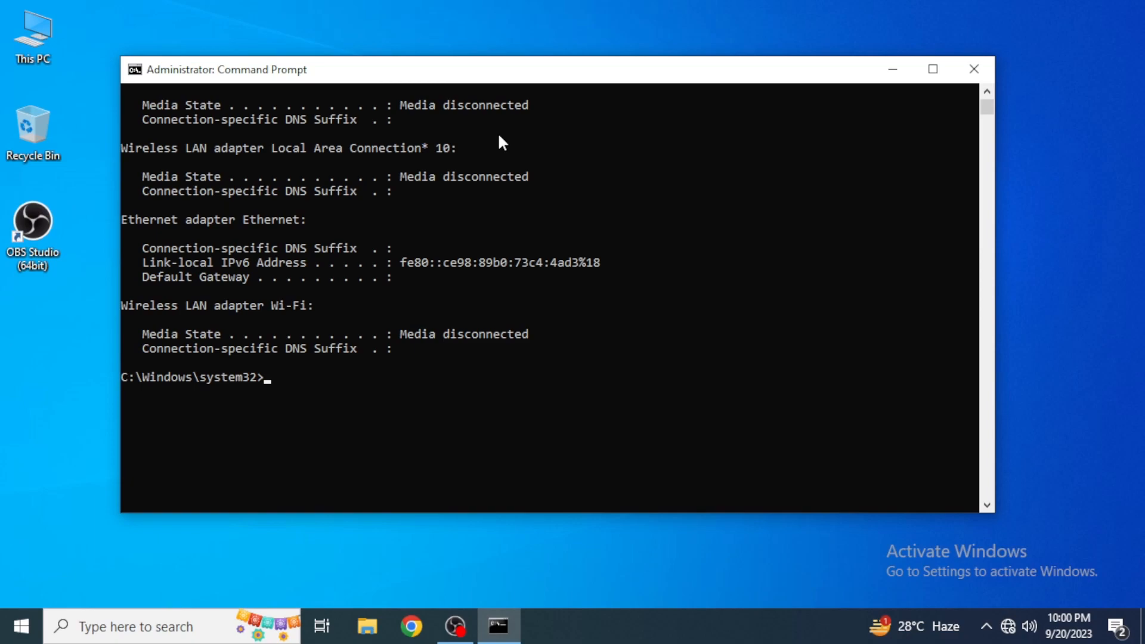
text(i)
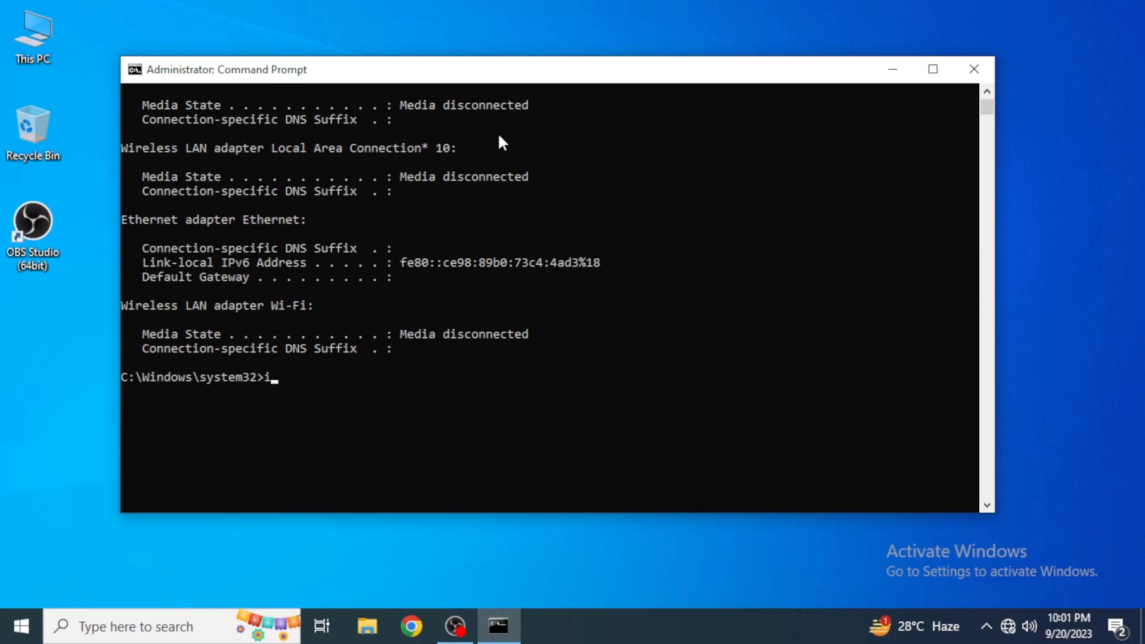
text(pconfi)
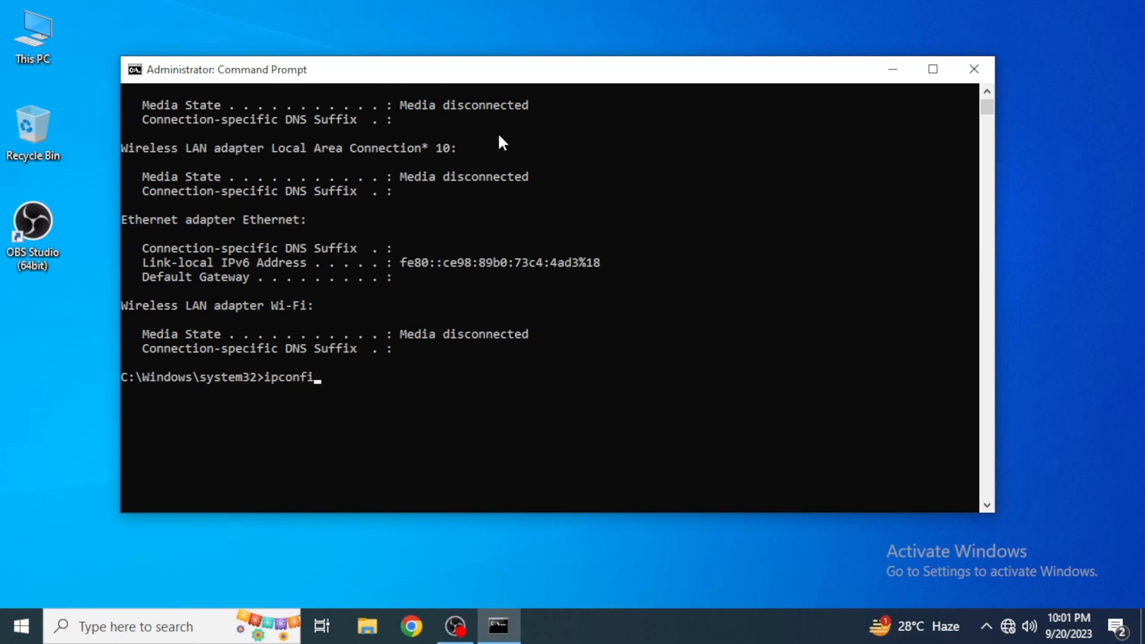
text(g)
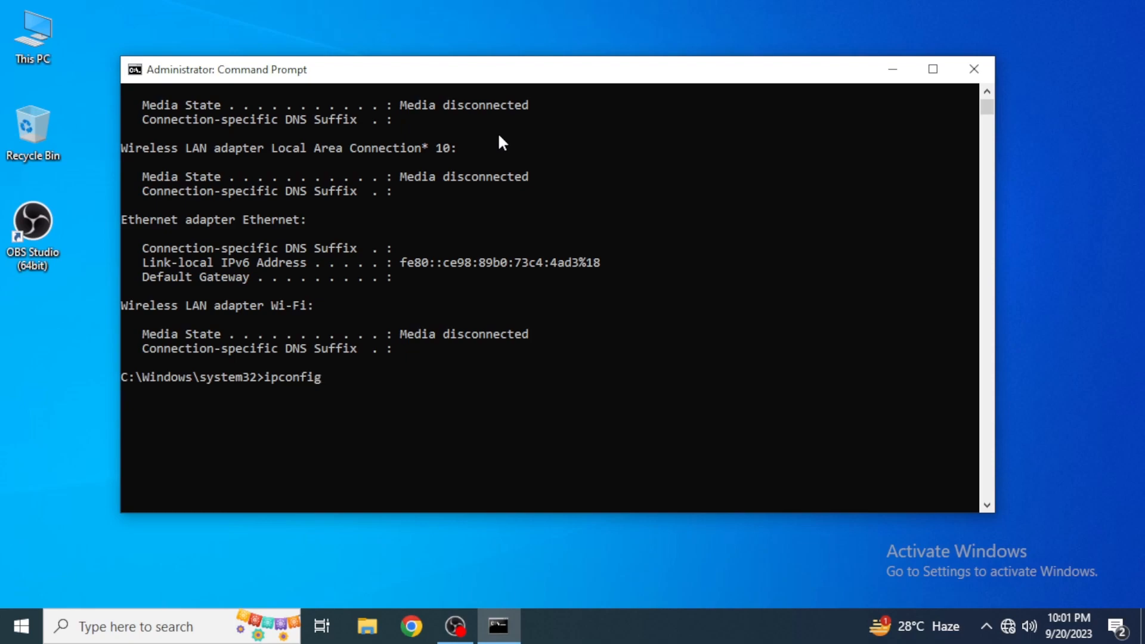
text(/r)
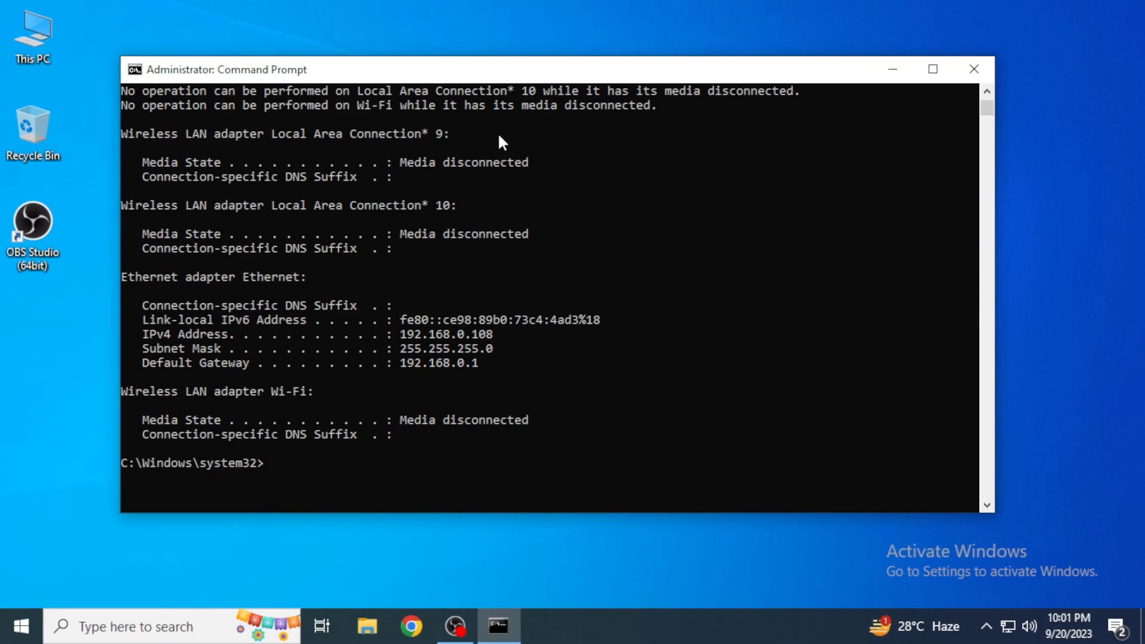
text(net)
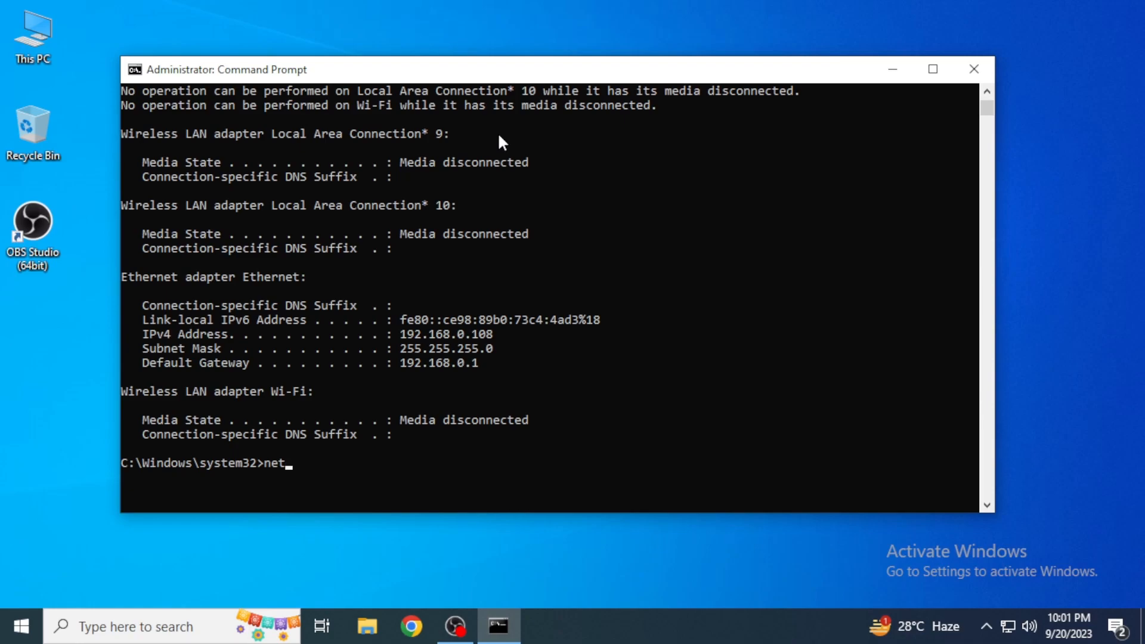
Run netsh winsock reset successfully and close the Command Prompt window.
text(sh)
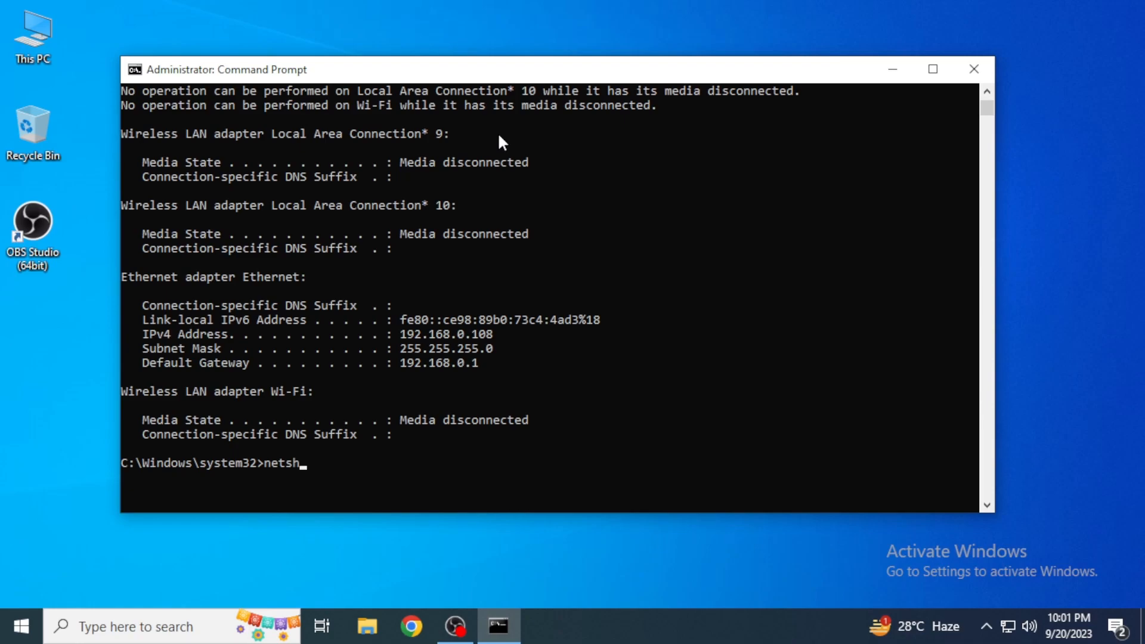
text(wi)
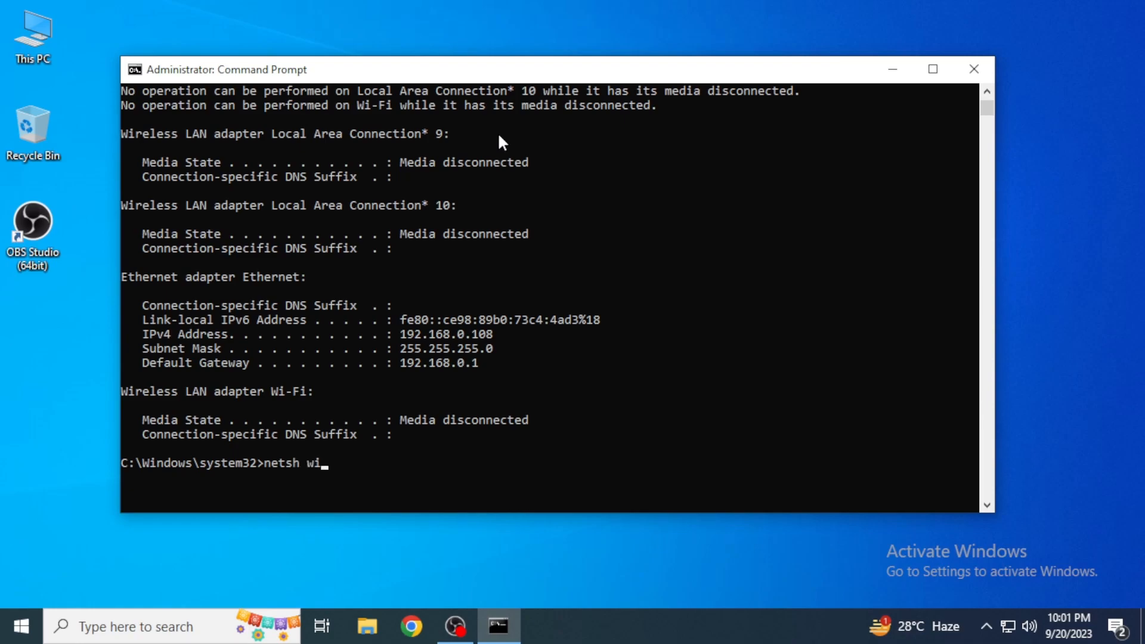
text(nsock)
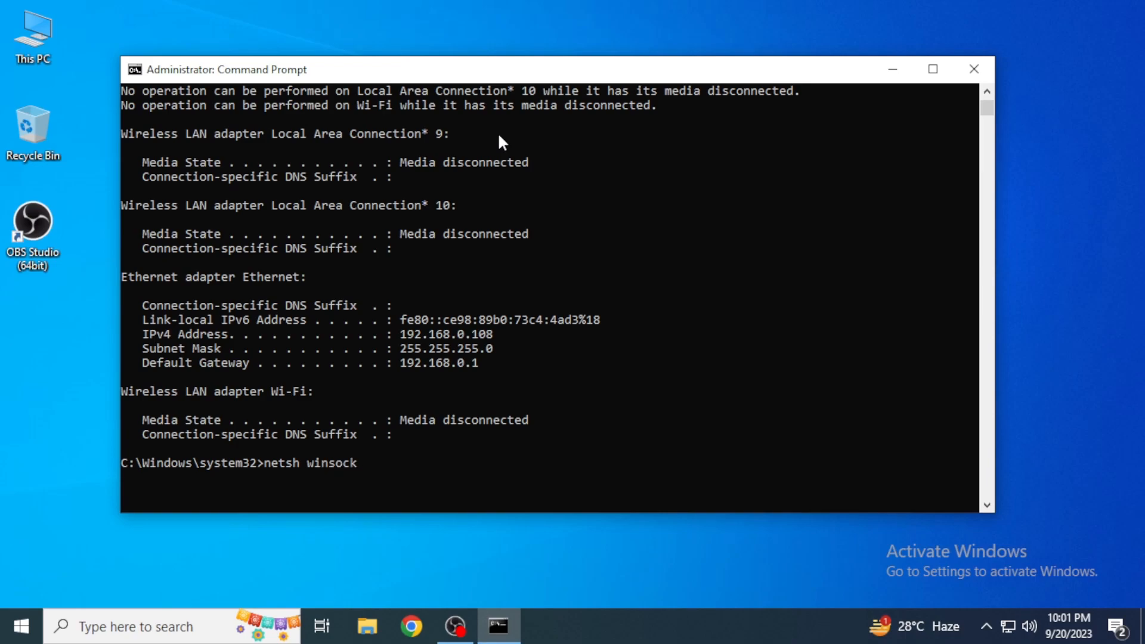
text(reset)
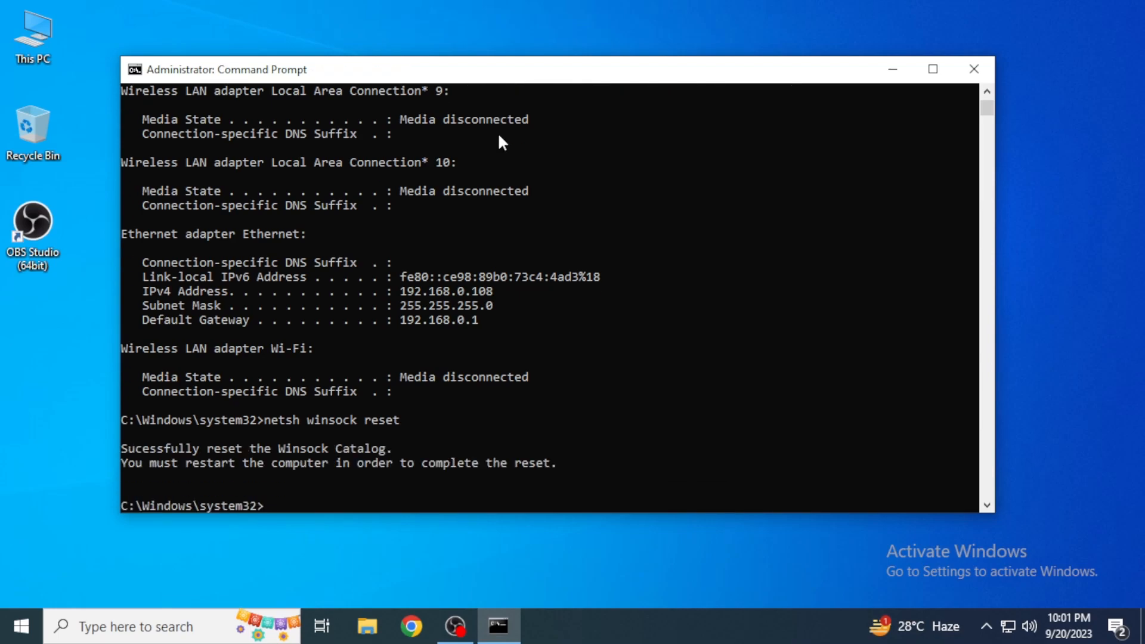
mouse_move(975, 69)
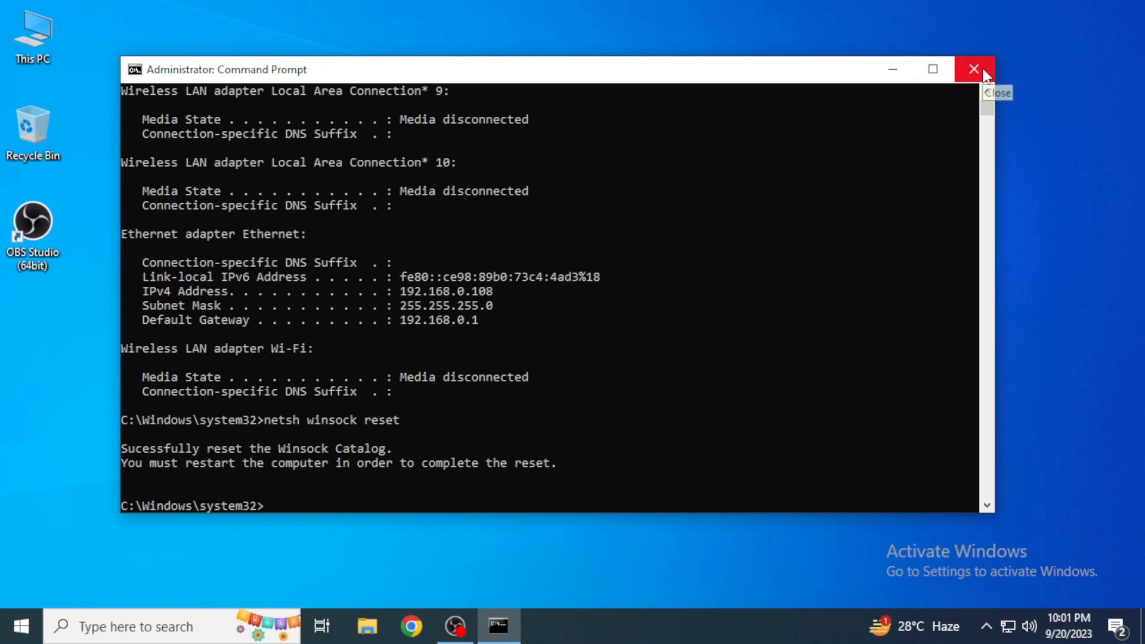
click(973, 70)
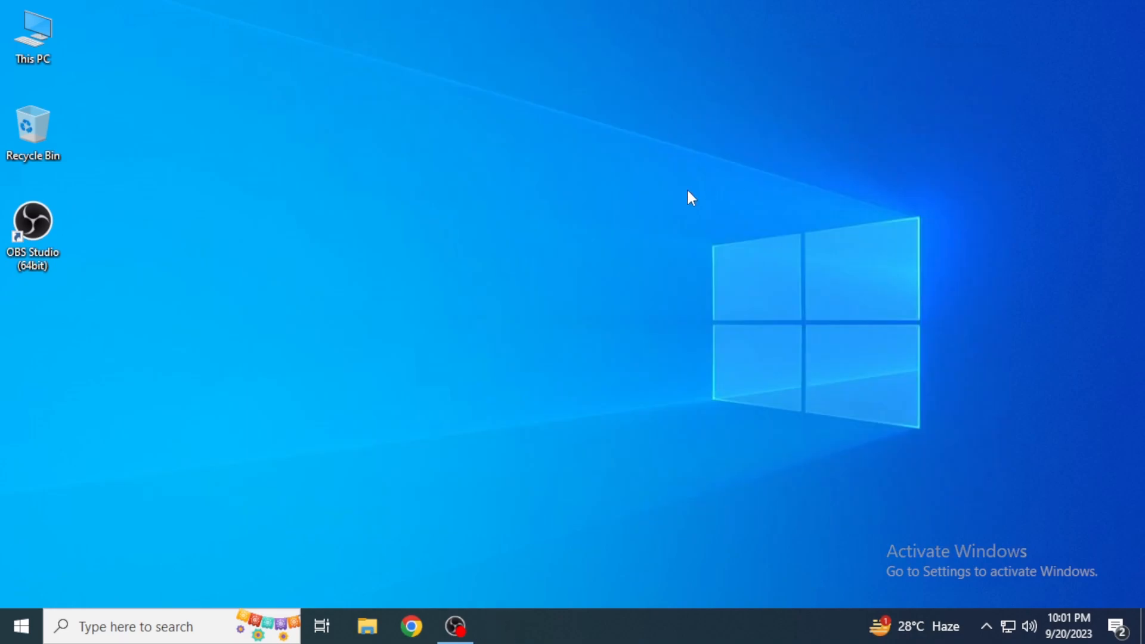
mouse_move(690, 203)
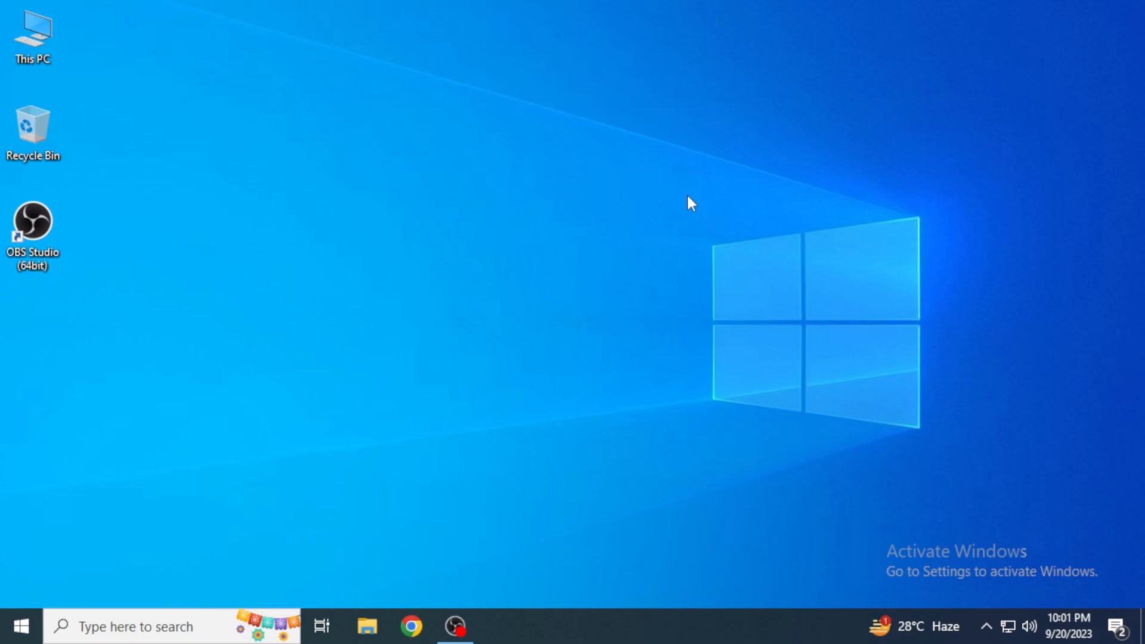